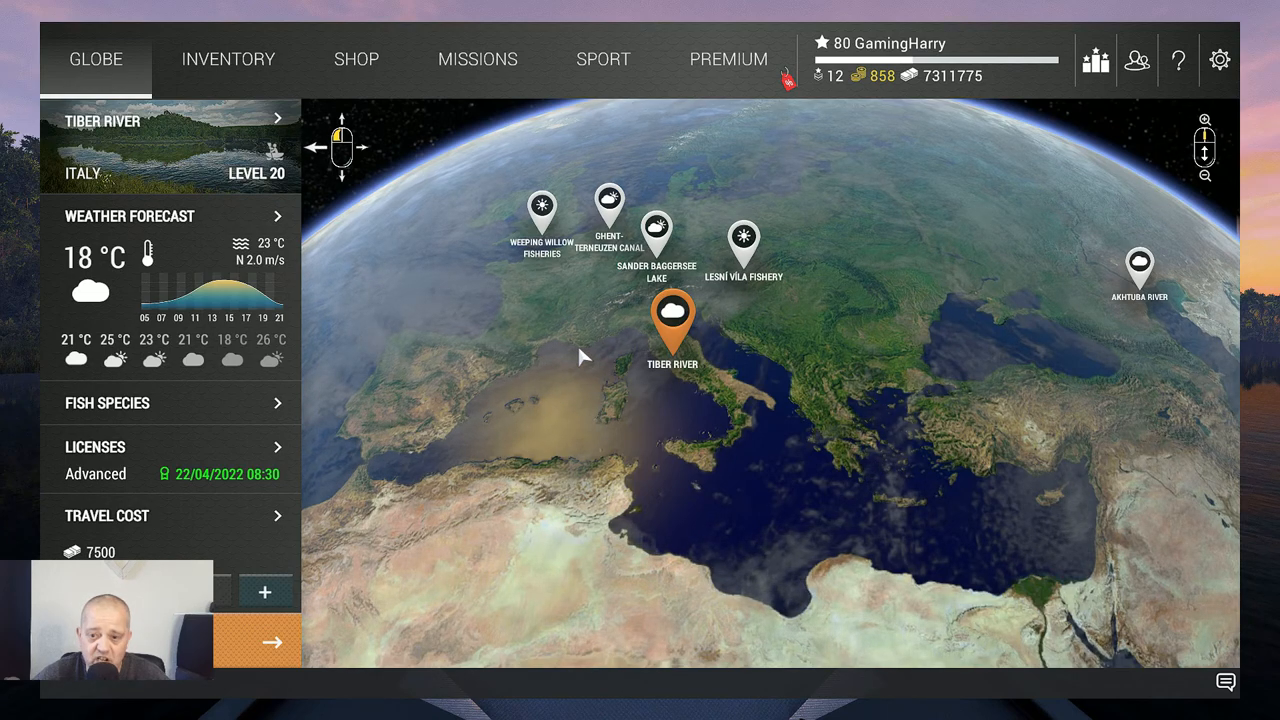
{"action": "mouse_move", "coordinate": [558, 340]}
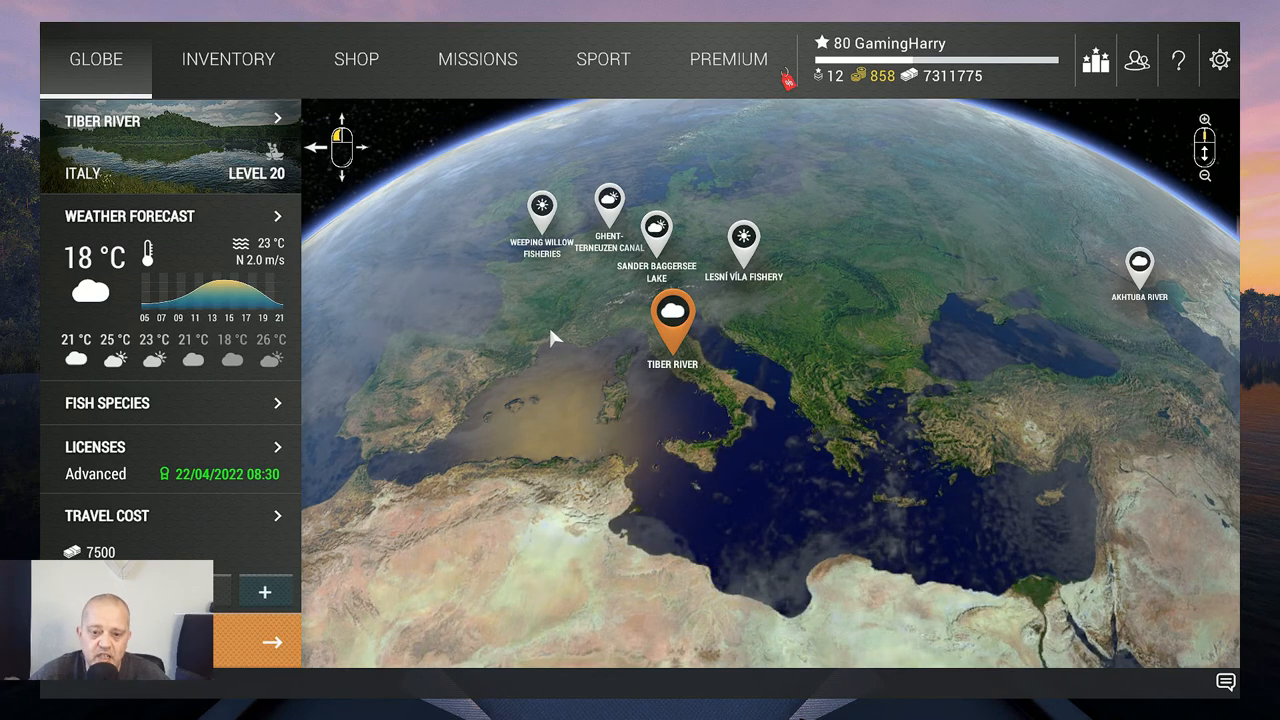
Show the European Grayling's description, baits and lures from the Tiber River species list
{"action": "left_click", "coordinate": [672, 324]}
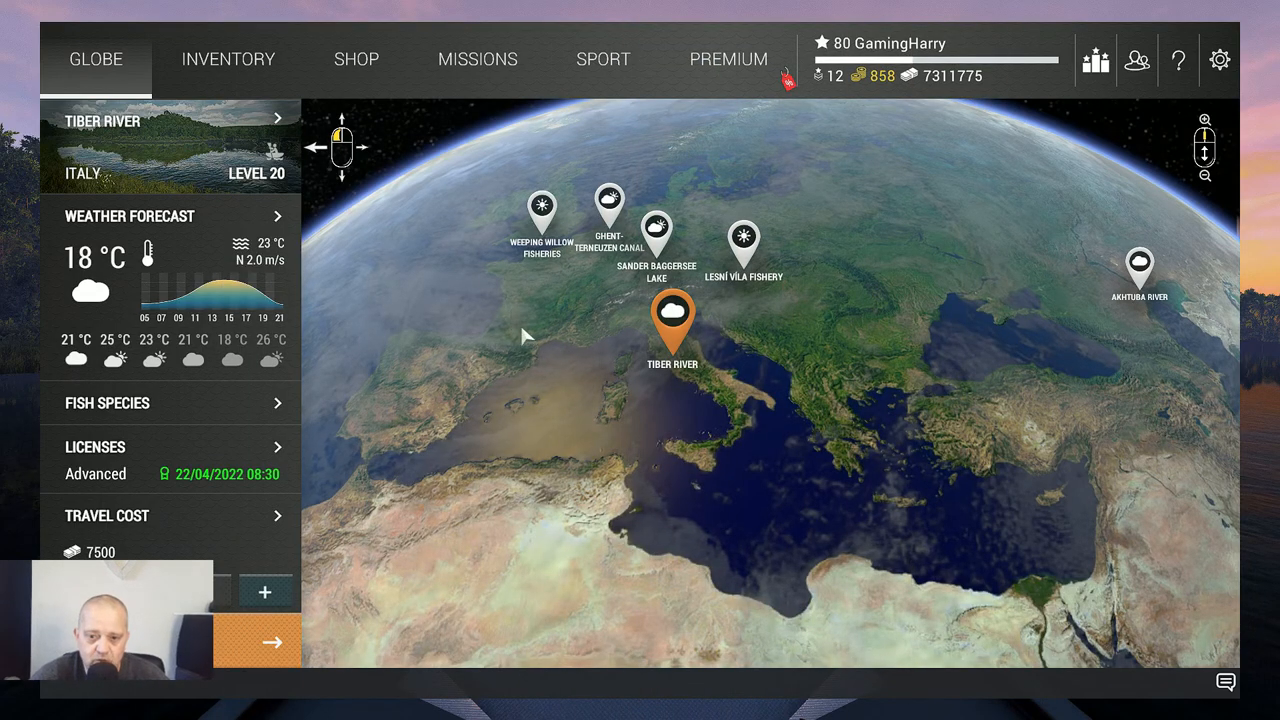
{"action": "left_click", "coordinate": [108, 404]}
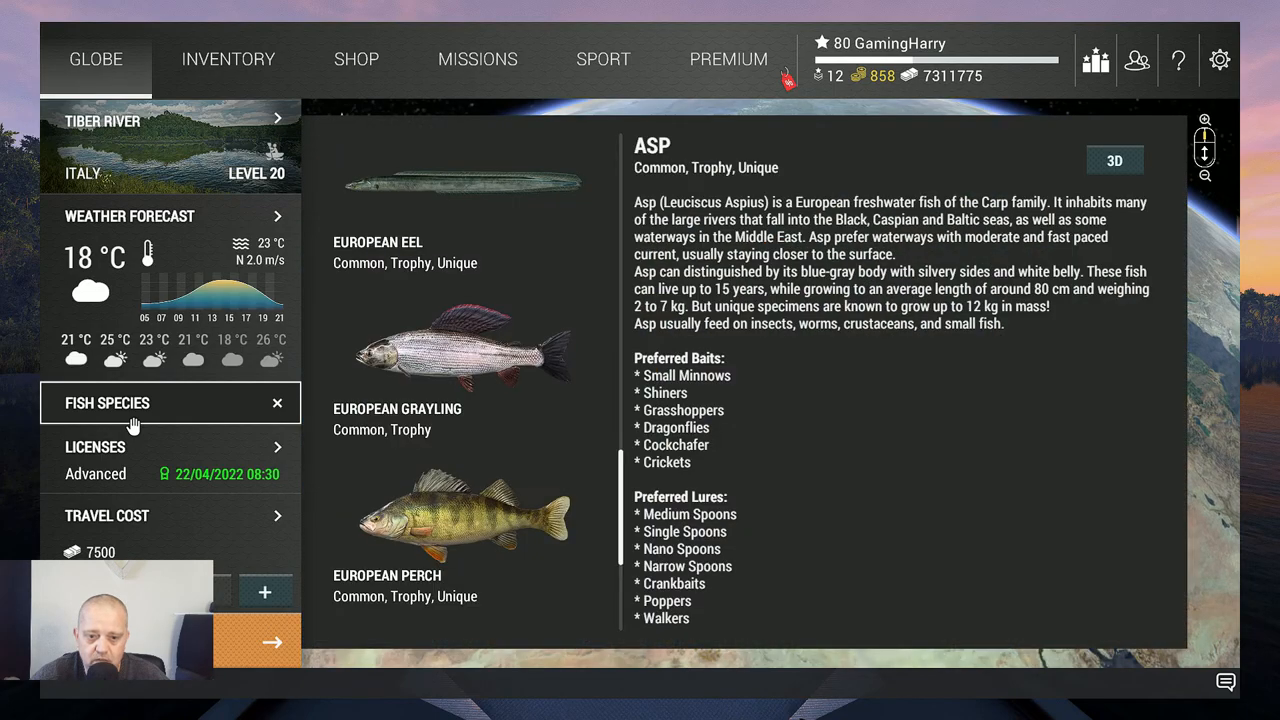
{"action": "left_click", "coordinate": [460, 344]}
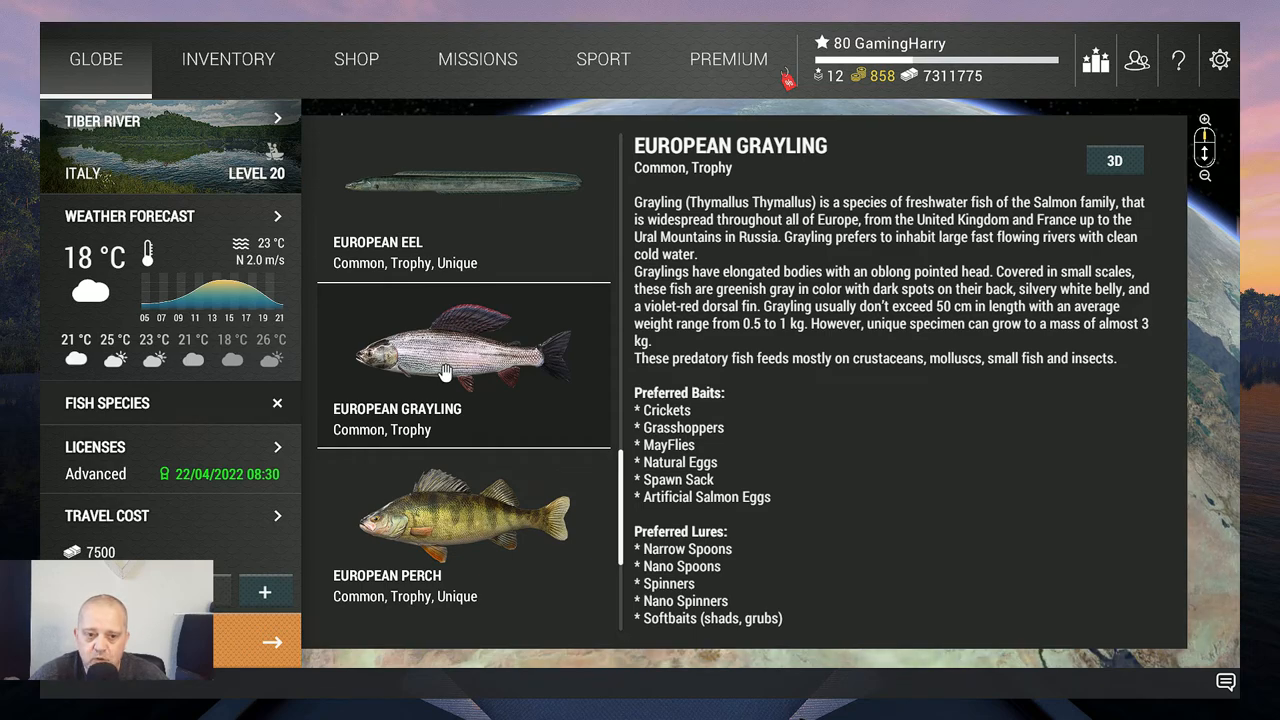
{"action": "mouse_move", "coordinate": [464, 356]}
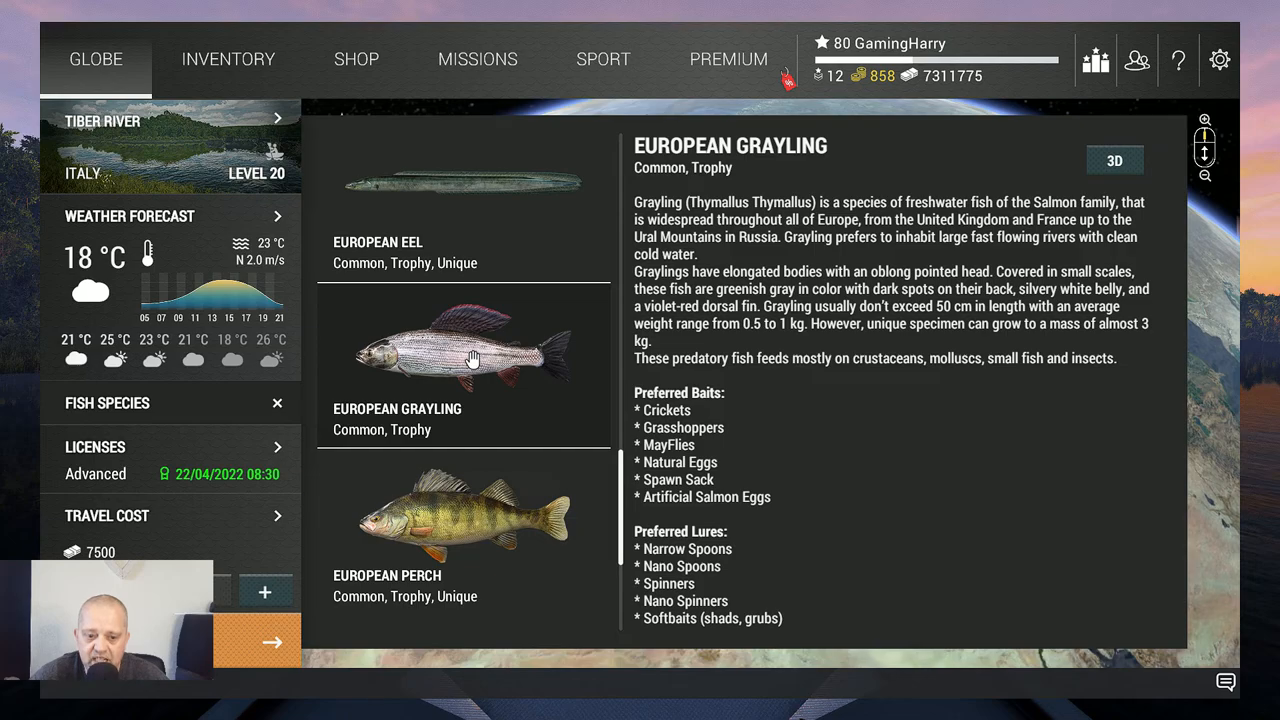
{"action": "mouse_move", "coordinate": [216, 464]}
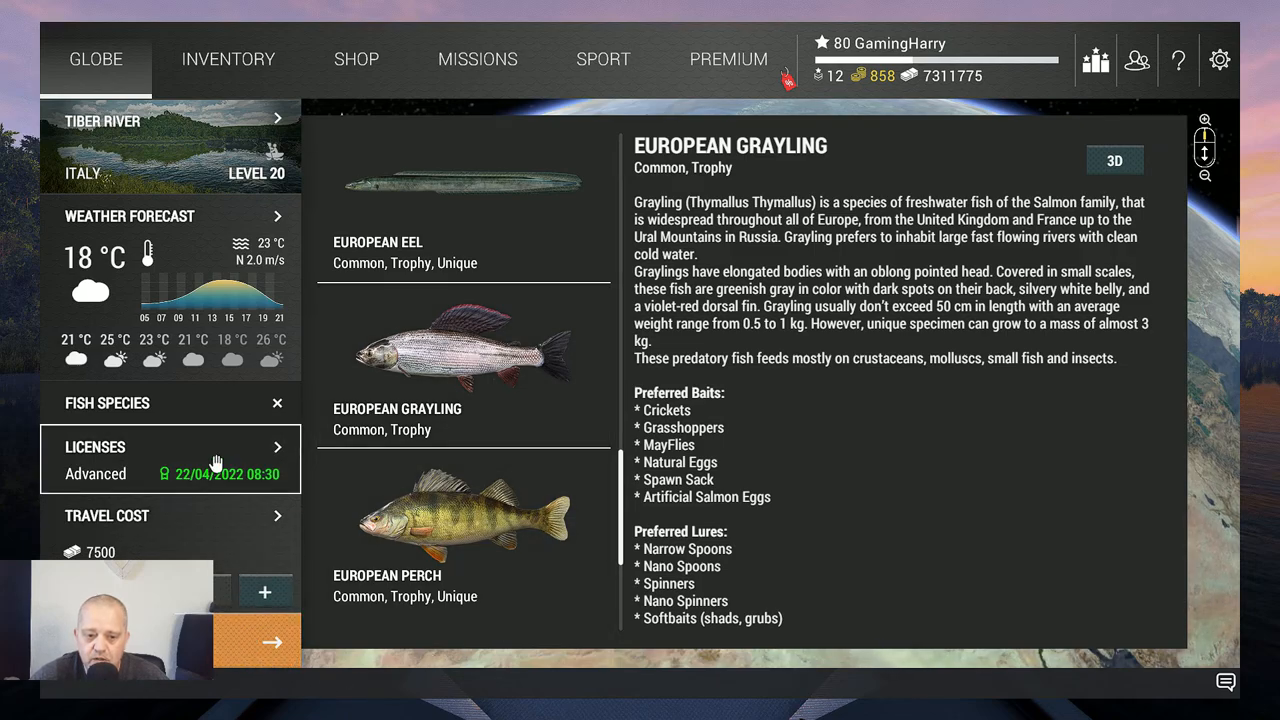
Review the spoon lures in the backpack, such as Narrow Spoon 7 g, then return to the globe
{"action": "left_click", "coordinate": [228, 60]}
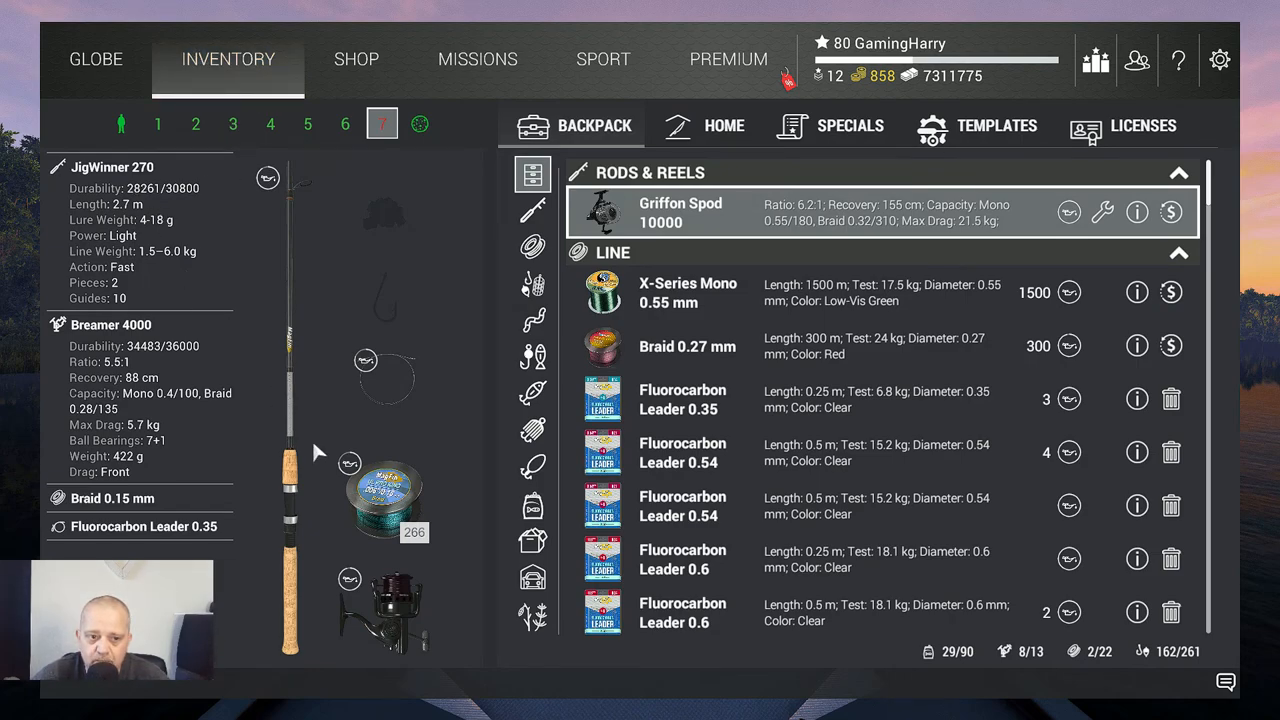
{"action": "mouse_move", "coordinate": [218, 272]}
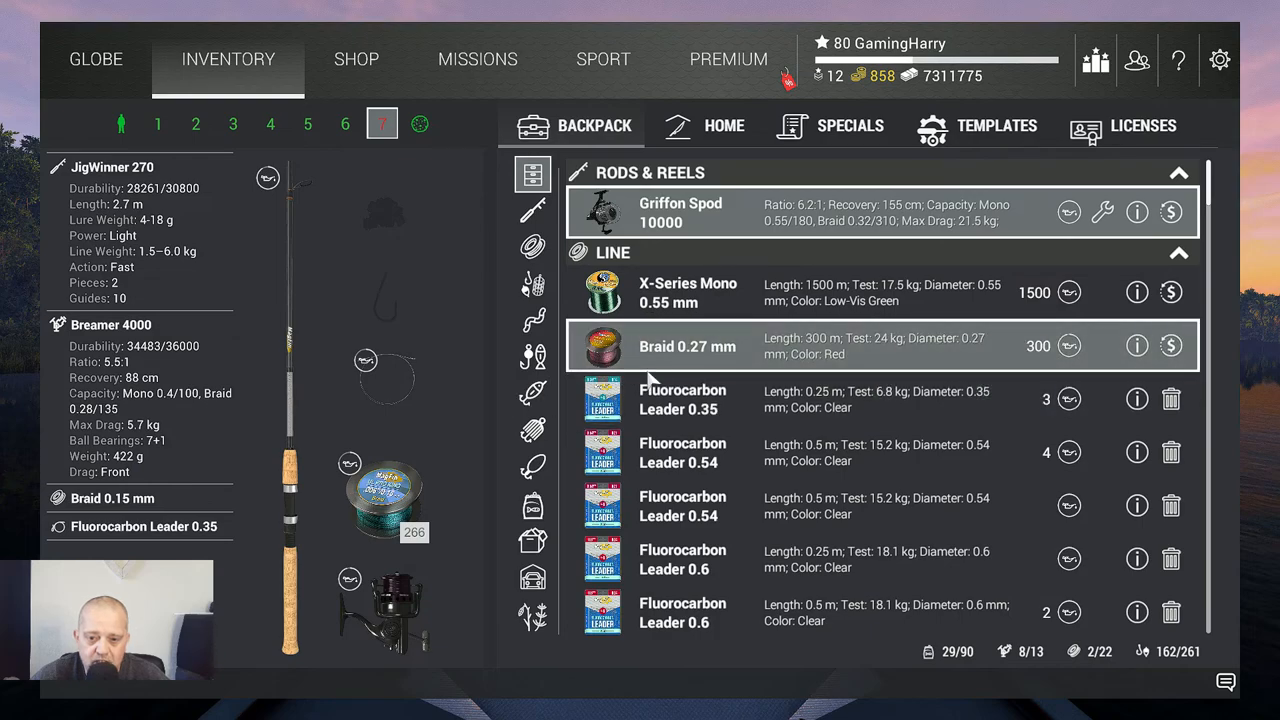
{"action": "left_click", "coordinate": [532, 468]}
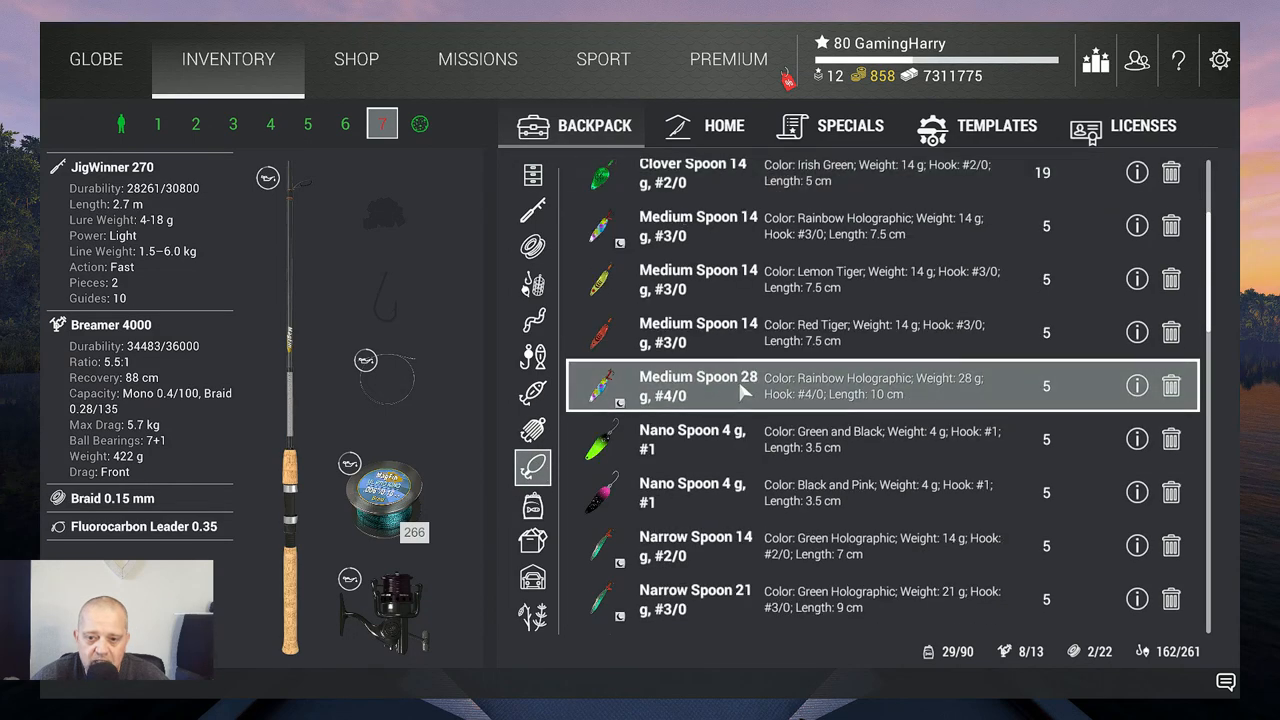
{"action": "scroll", "scroll_direction": "down", "scroll_amount": 3}
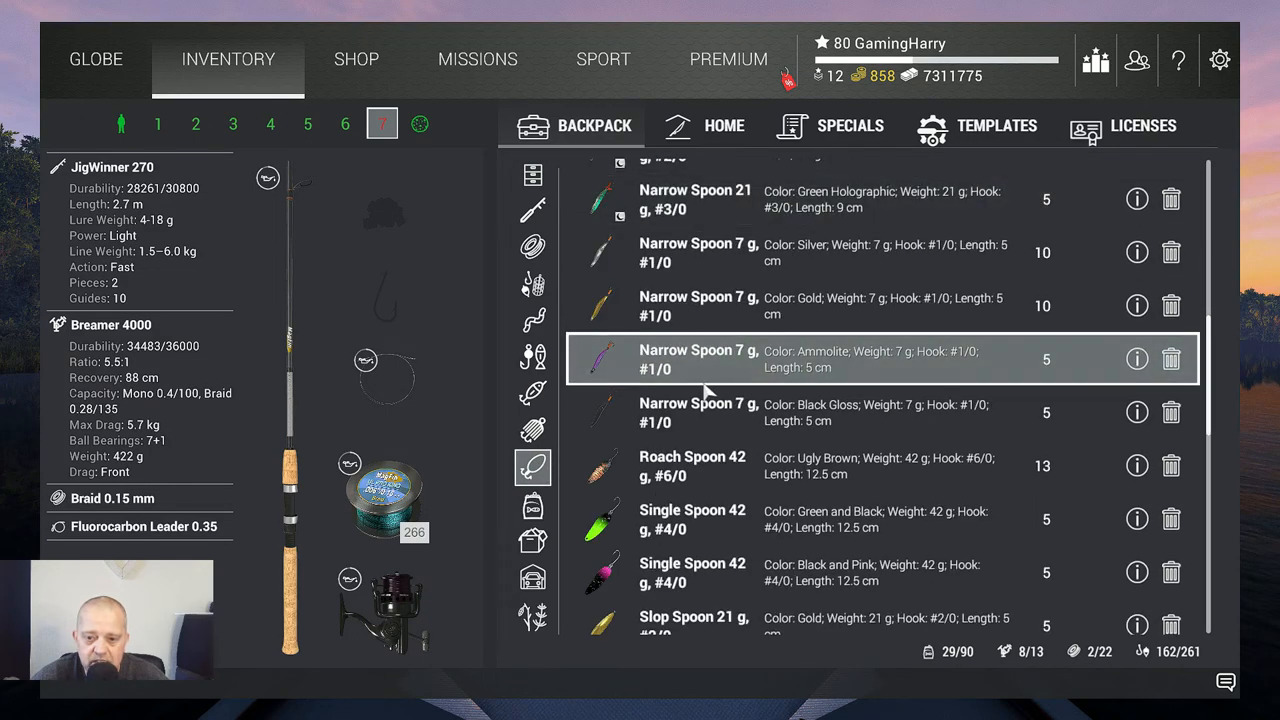
{"action": "mouse_move", "coordinate": [704, 412]}
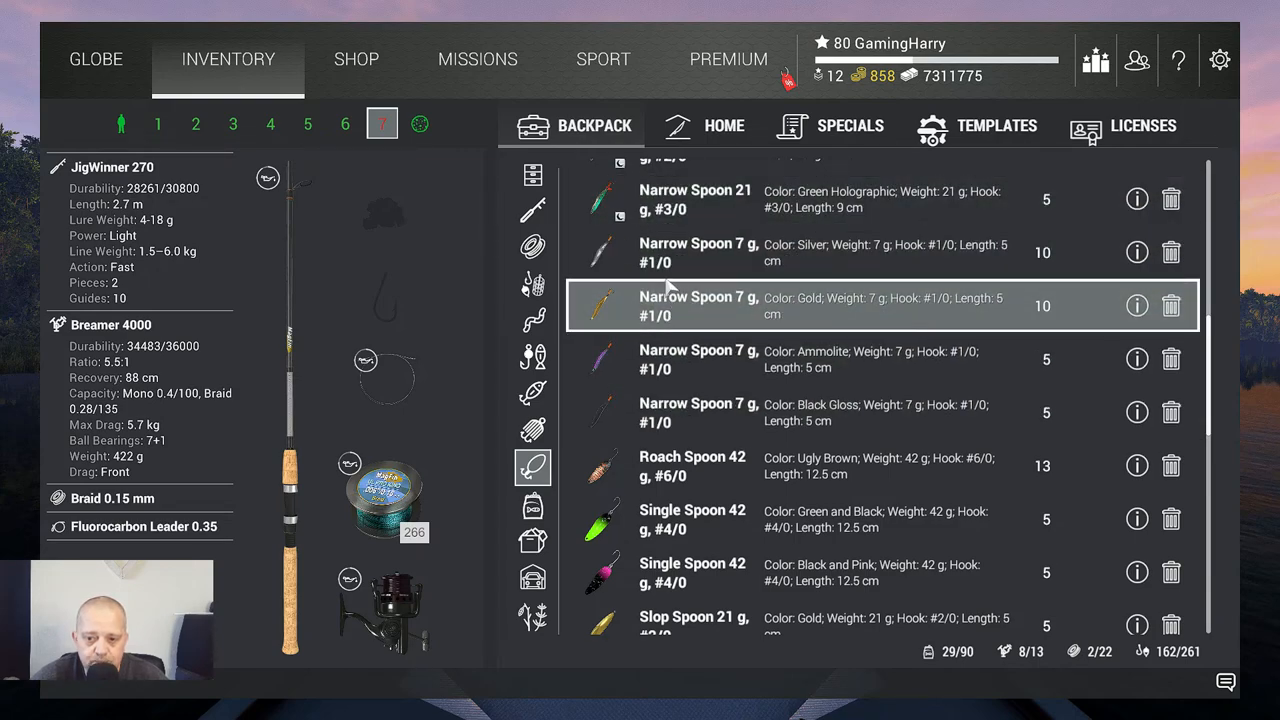
{"action": "mouse_move", "coordinate": [696, 262]}
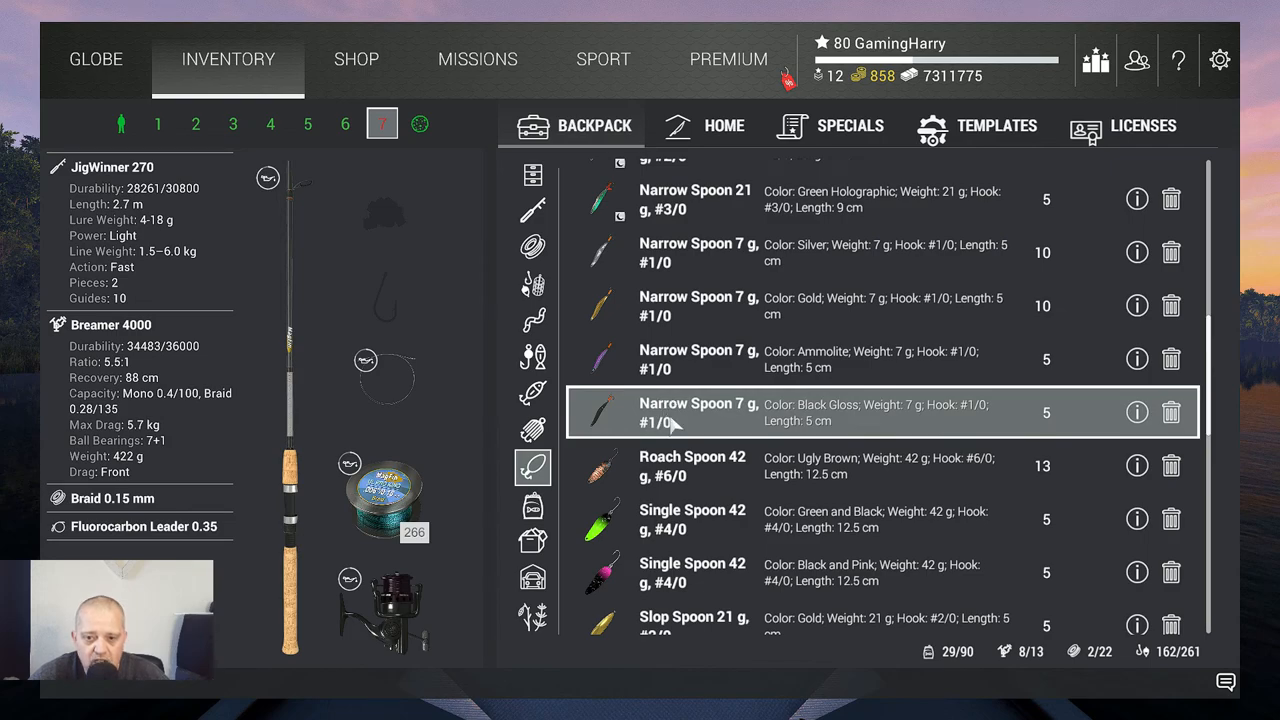
{"action": "mouse_move", "coordinate": [700, 408]}
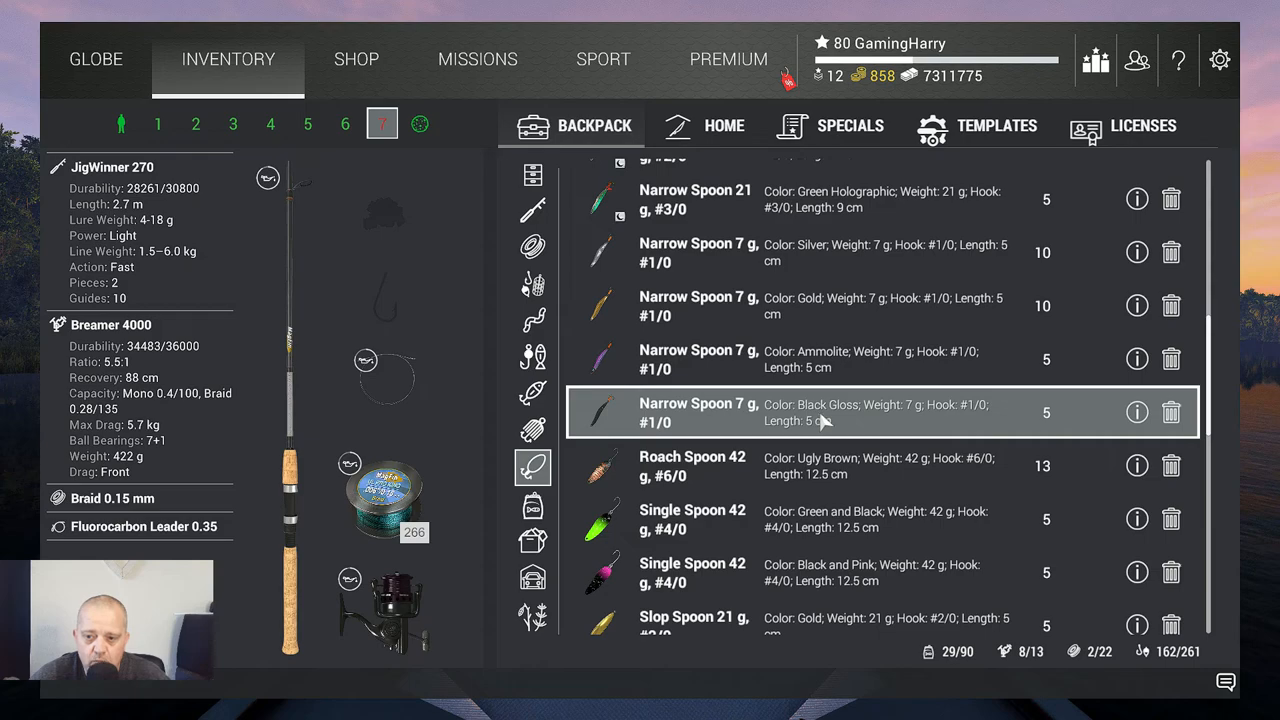
{"action": "mouse_move", "coordinate": [698, 426]}
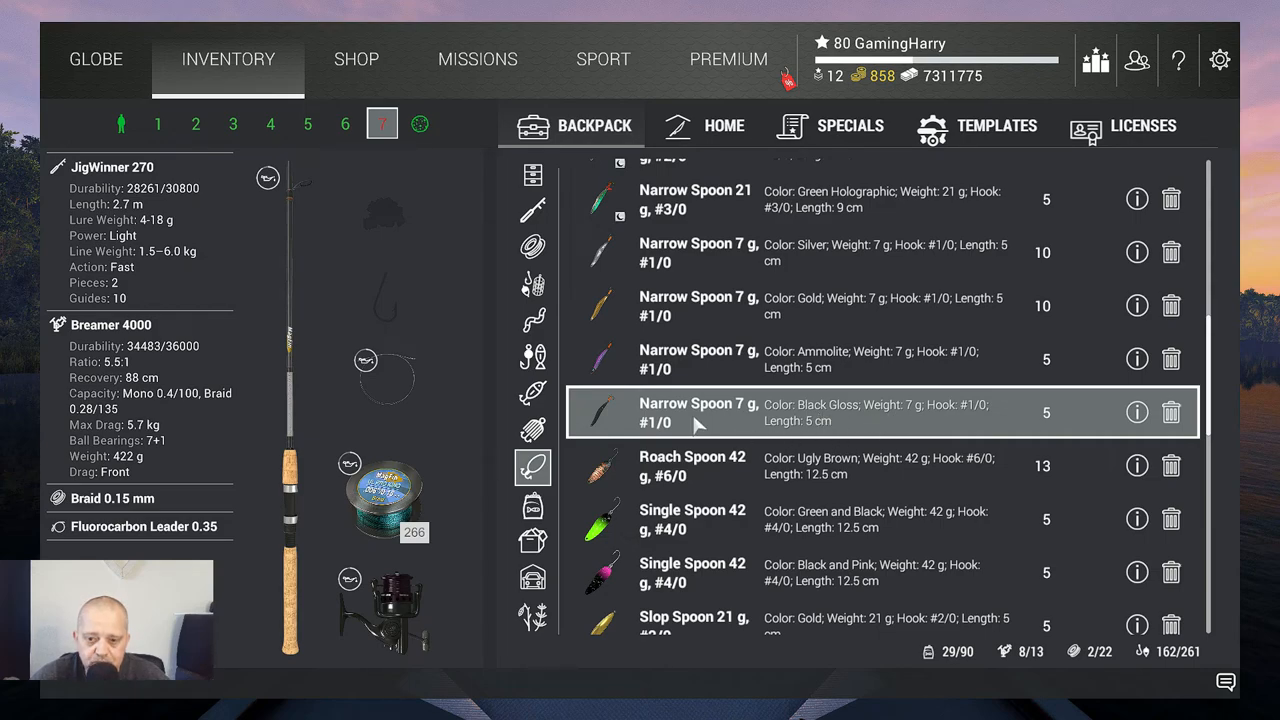
{"action": "left_click", "coordinate": [96, 58]}
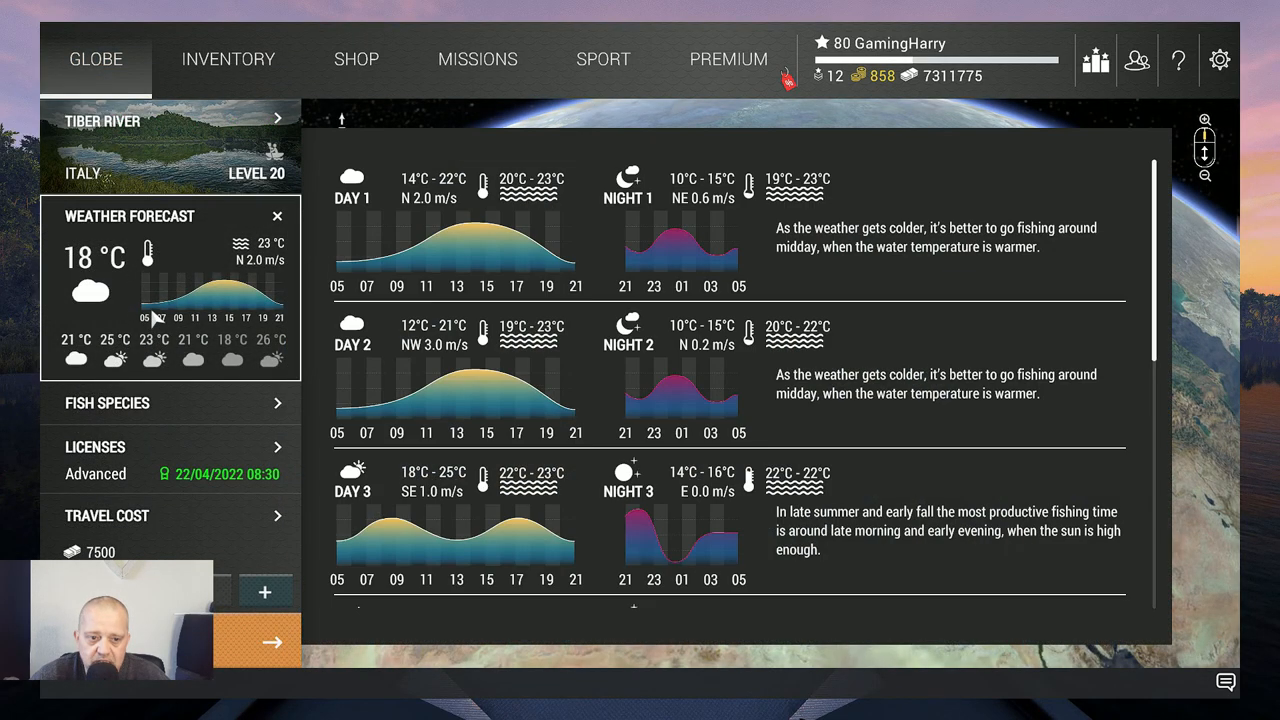
{"action": "mouse_move", "coordinate": [370, 524]}
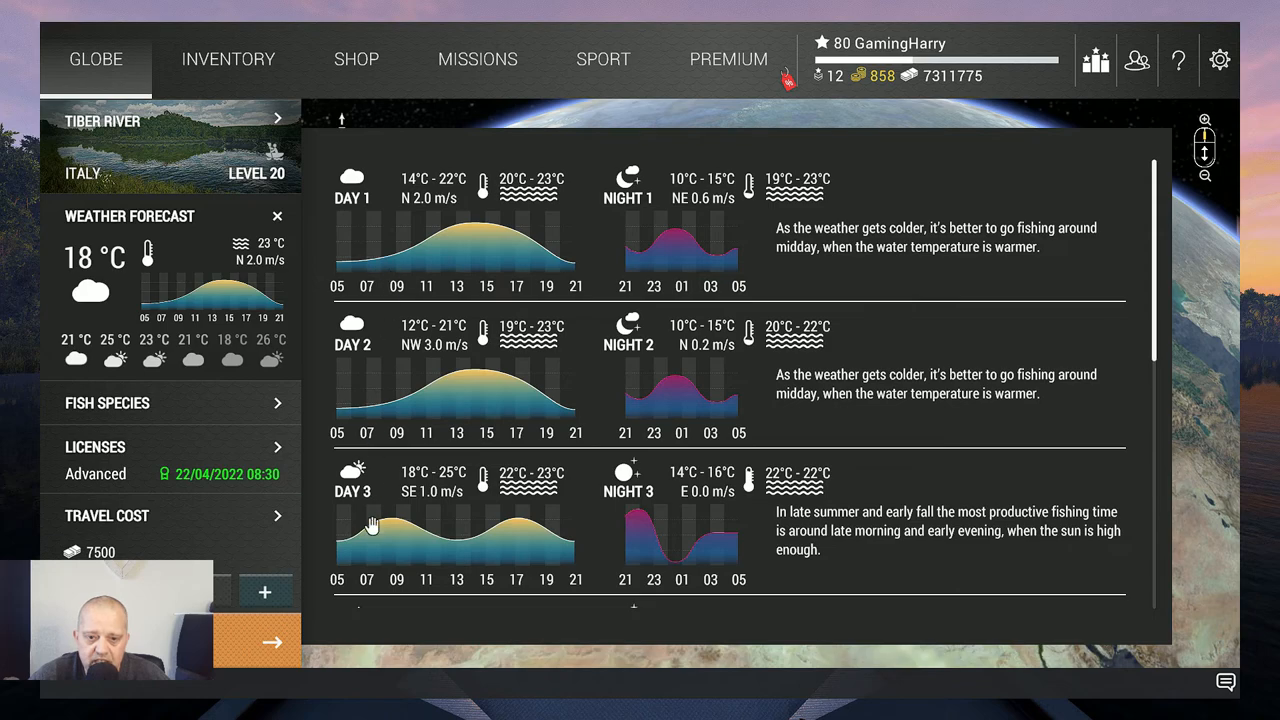
{"action": "mouse_move", "coordinate": [384, 536]}
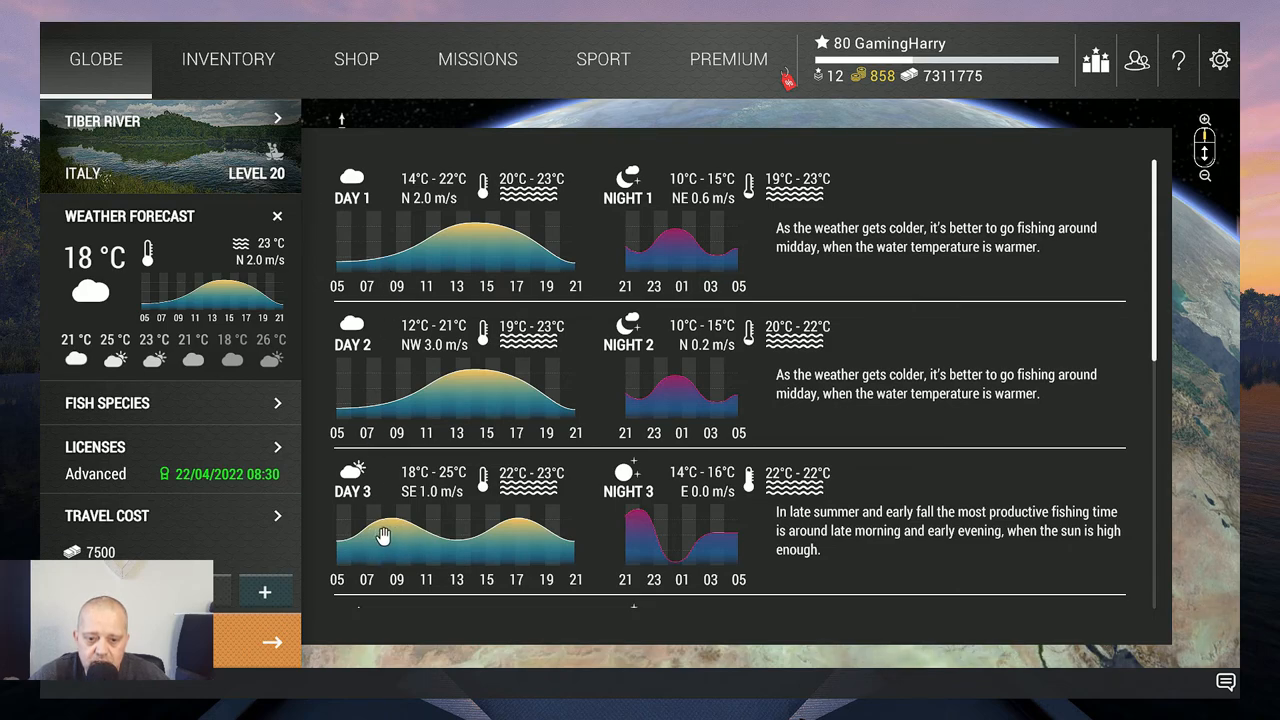
{"action": "mouse_move", "coordinate": [448, 556]}
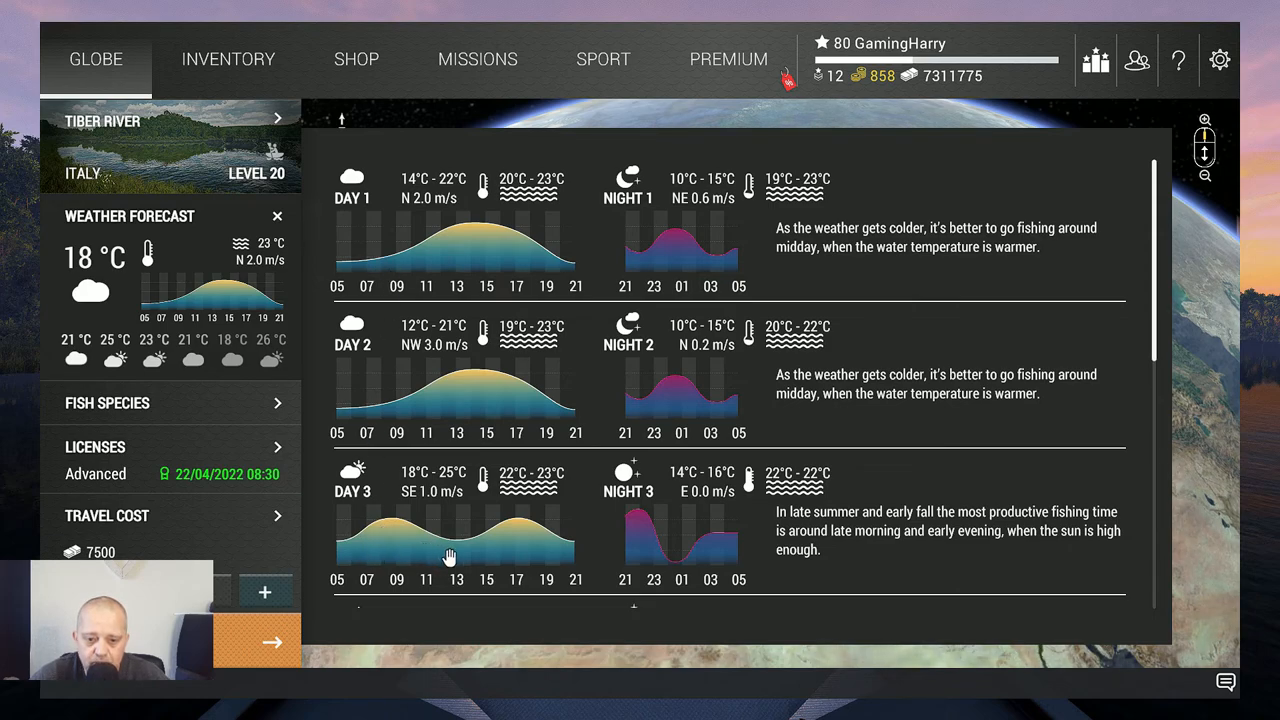
{"action": "mouse_move", "coordinate": [456, 256]}
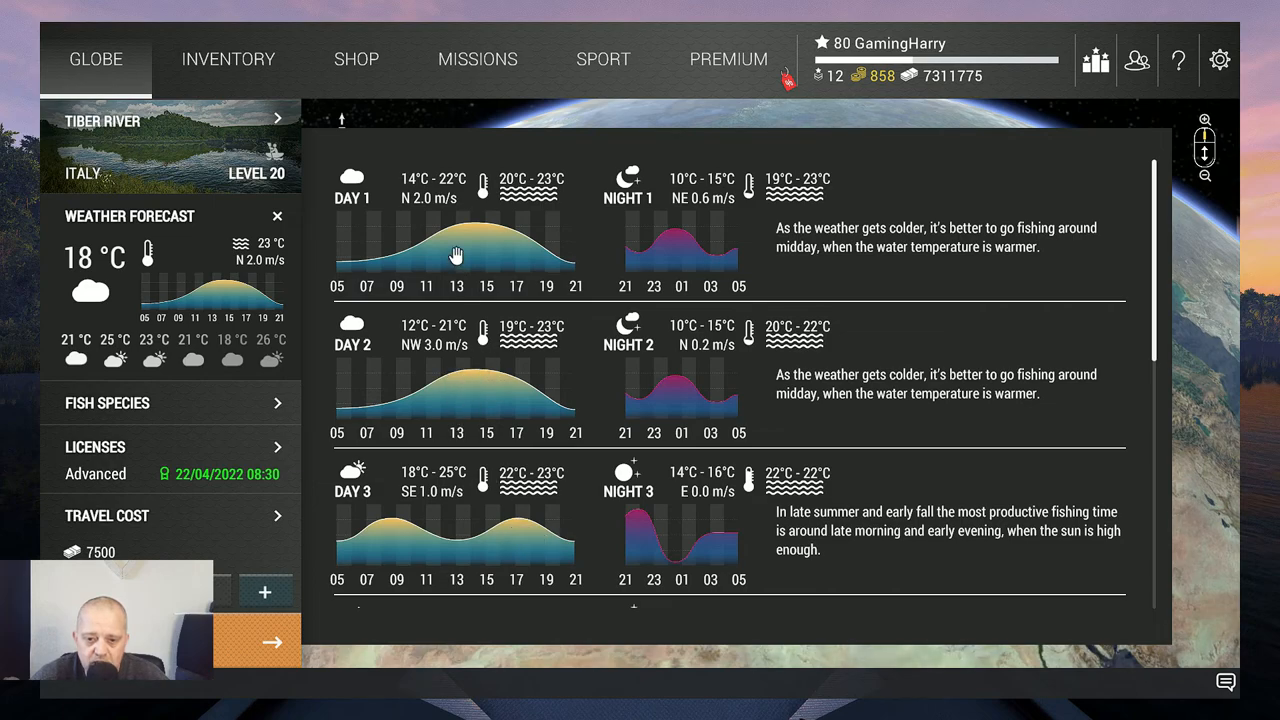
{"action": "mouse_move", "coordinate": [684, 248]}
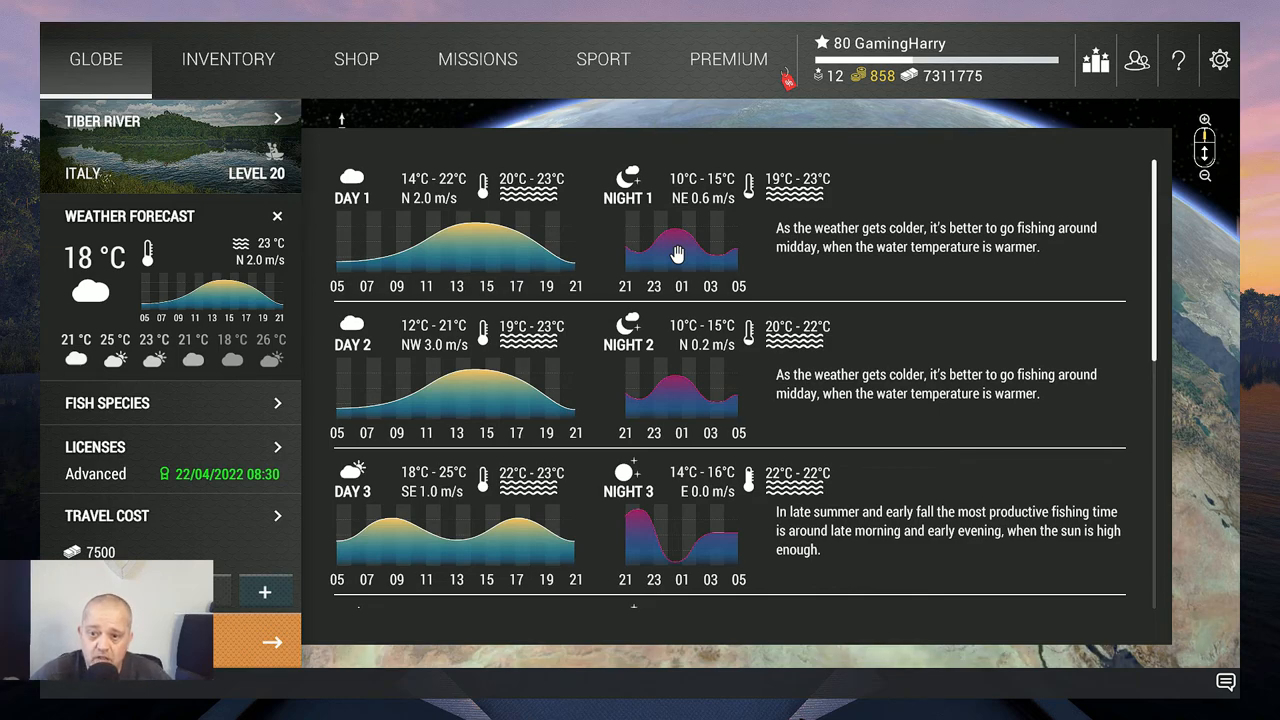
{"action": "mouse_move", "coordinate": [470, 416]}
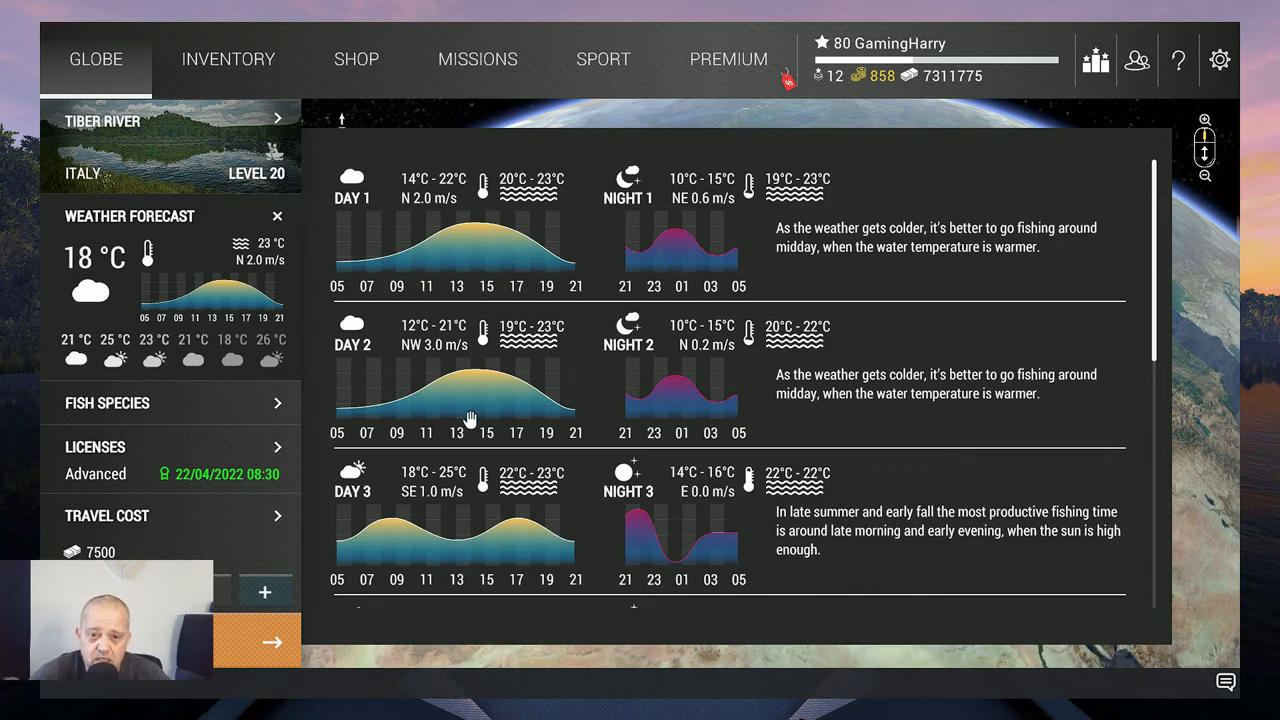
{"action": "mouse_move", "coordinate": [512, 548]}
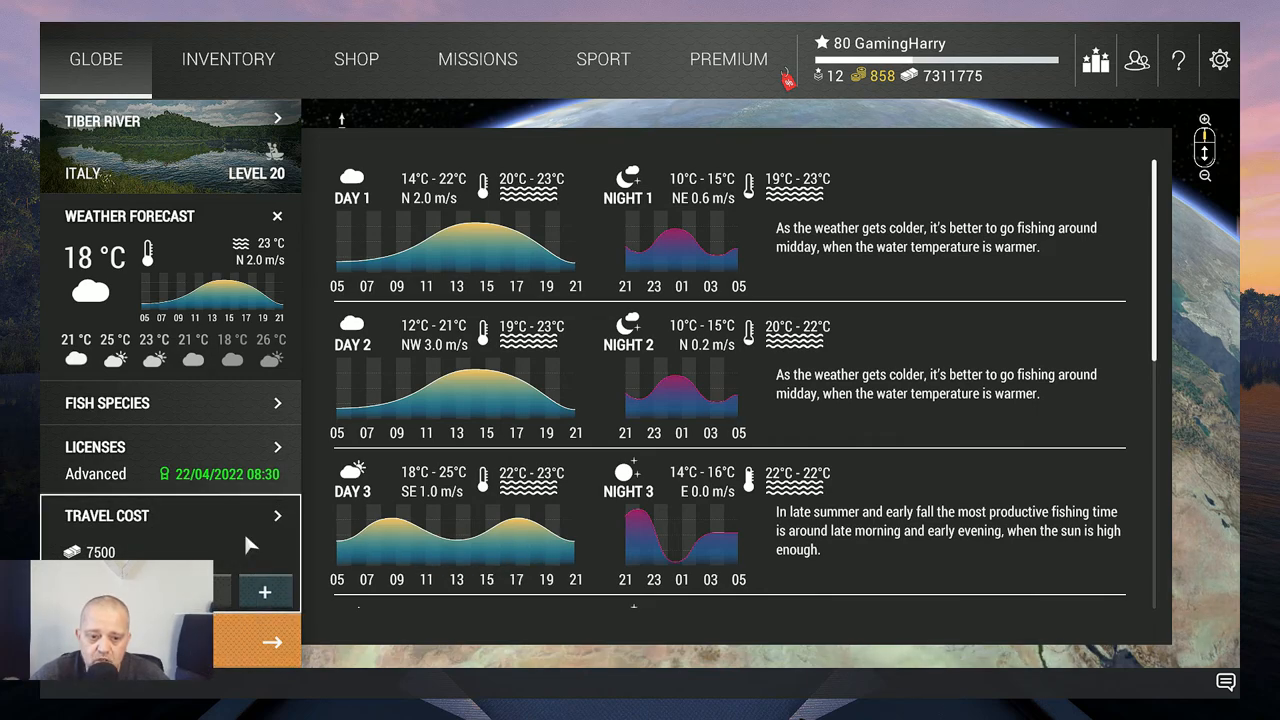
Close the detailed Tiber River weather forecast, returning to the globe of Europe
{"action": "left_click", "coordinate": [276, 216]}
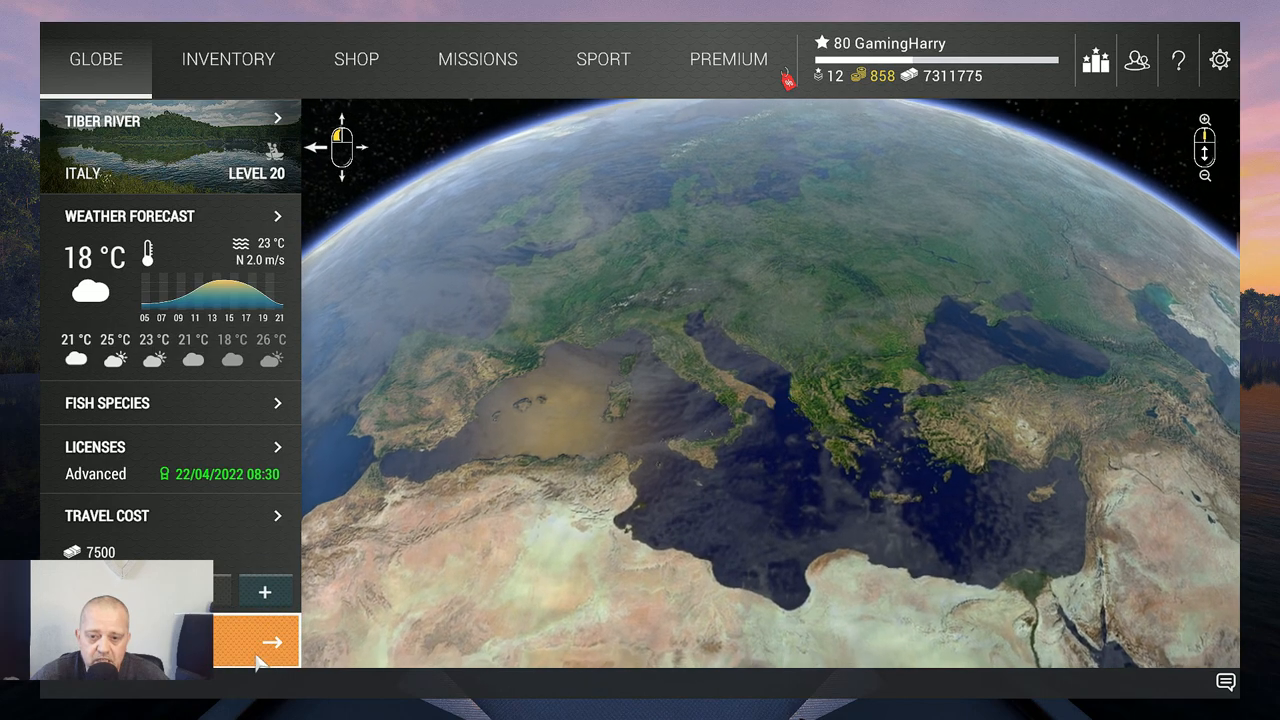
Travel to Tiber River, arriving at its local map on day 1 at 05:03
{"action": "left_click", "coordinate": [272, 642]}
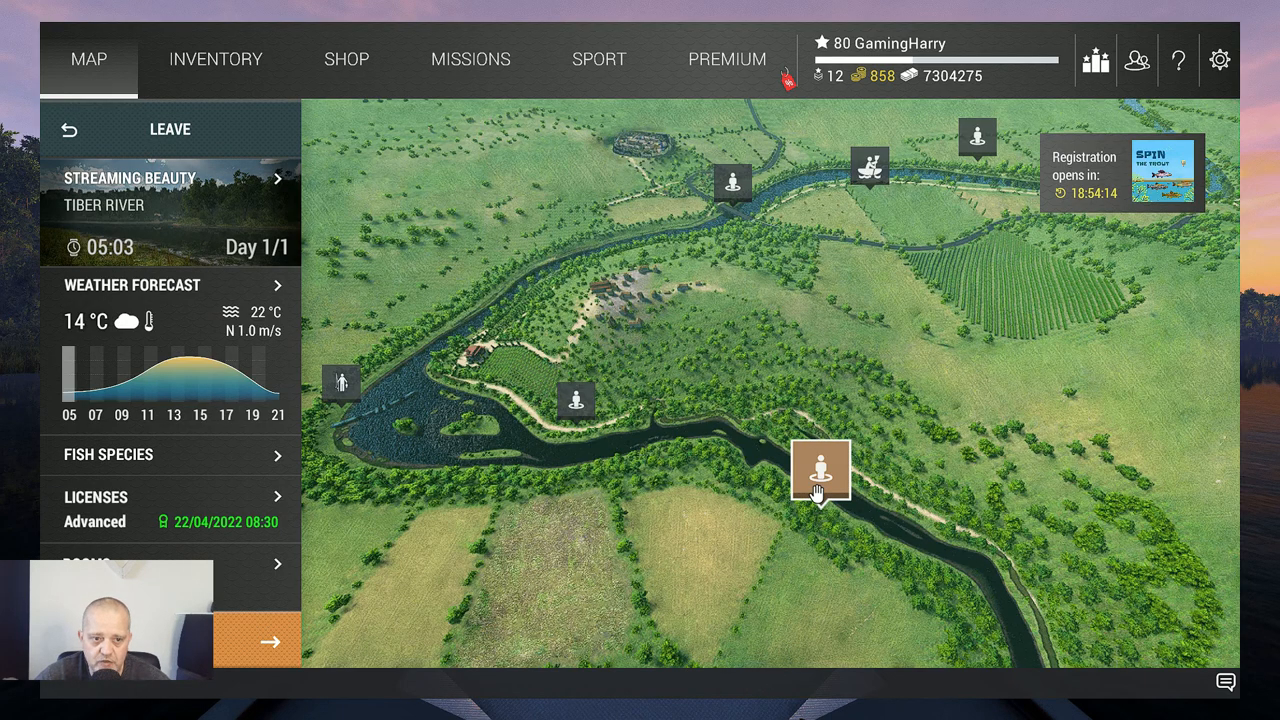
{"action": "mouse_move", "coordinate": [448, 680]}
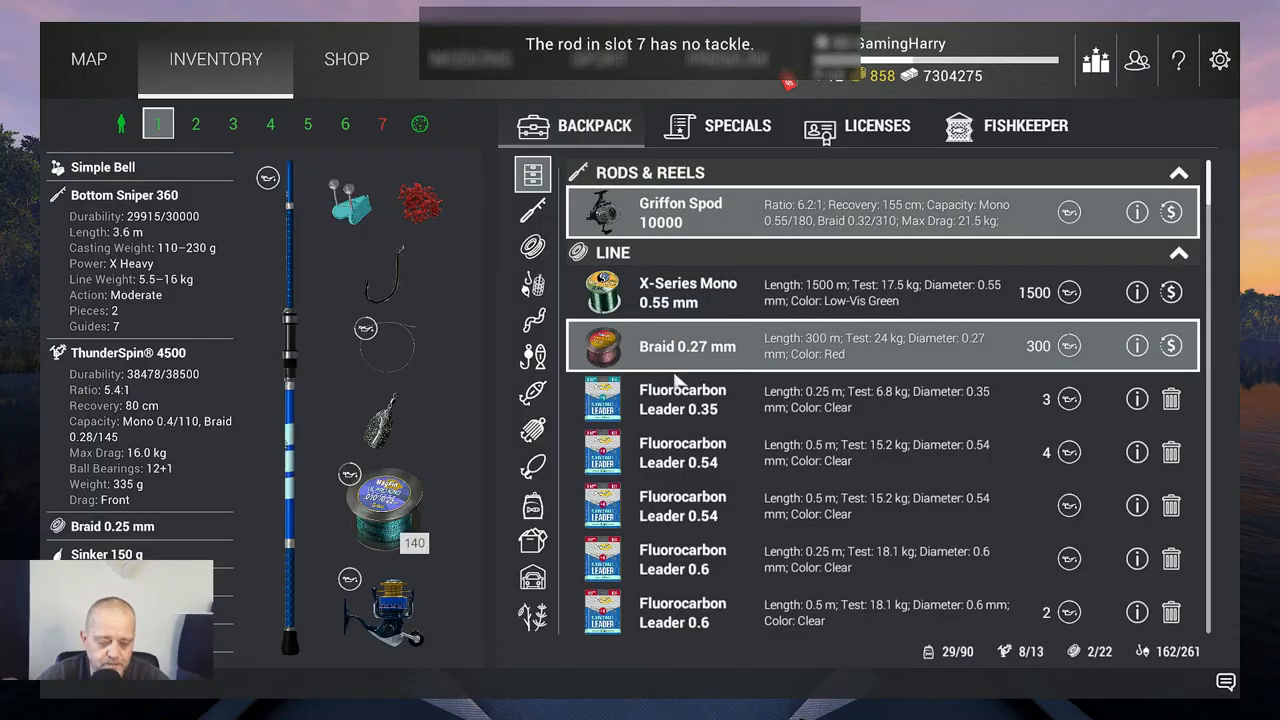
Show the backpack's spoon lures and switch to the JigWinner 270 spinning rod setup
{"action": "left_click", "coordinate": [532, 468]}
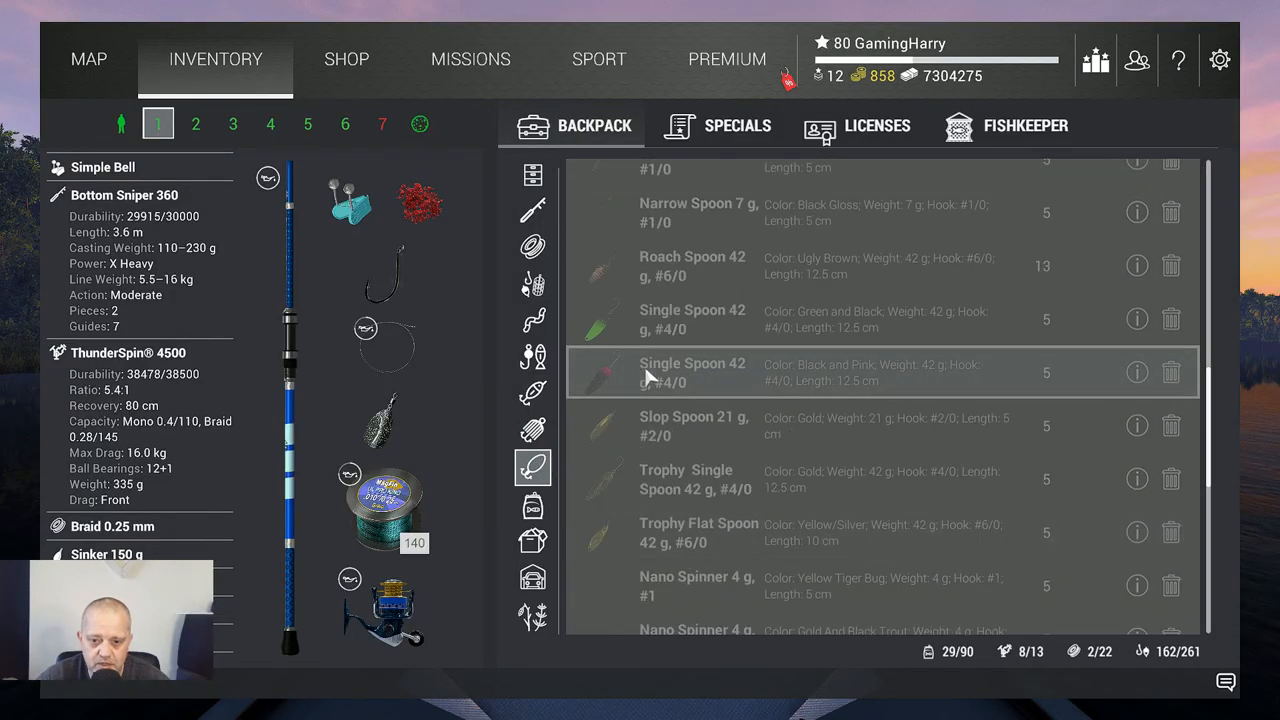
{"action": "scroll", "scroll_direction": "down", "scroll_amount": 3}
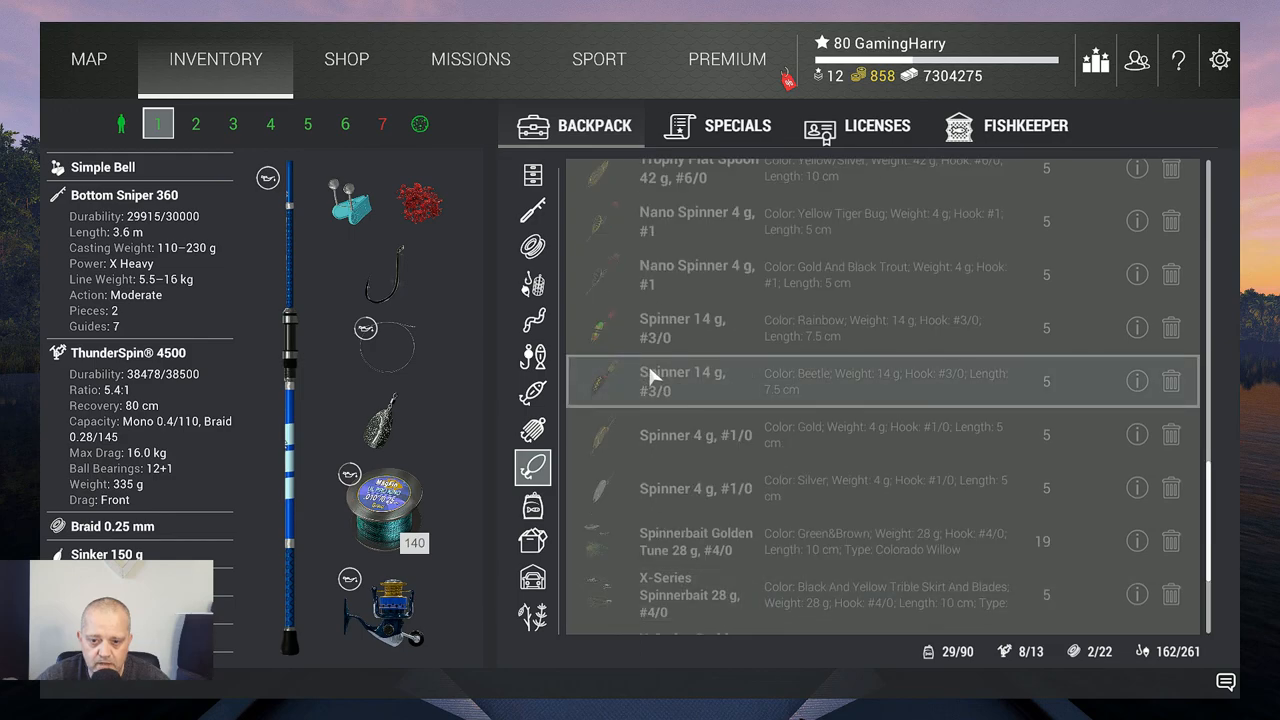
{"action": "left_click", "coordinate": [404, 124]}
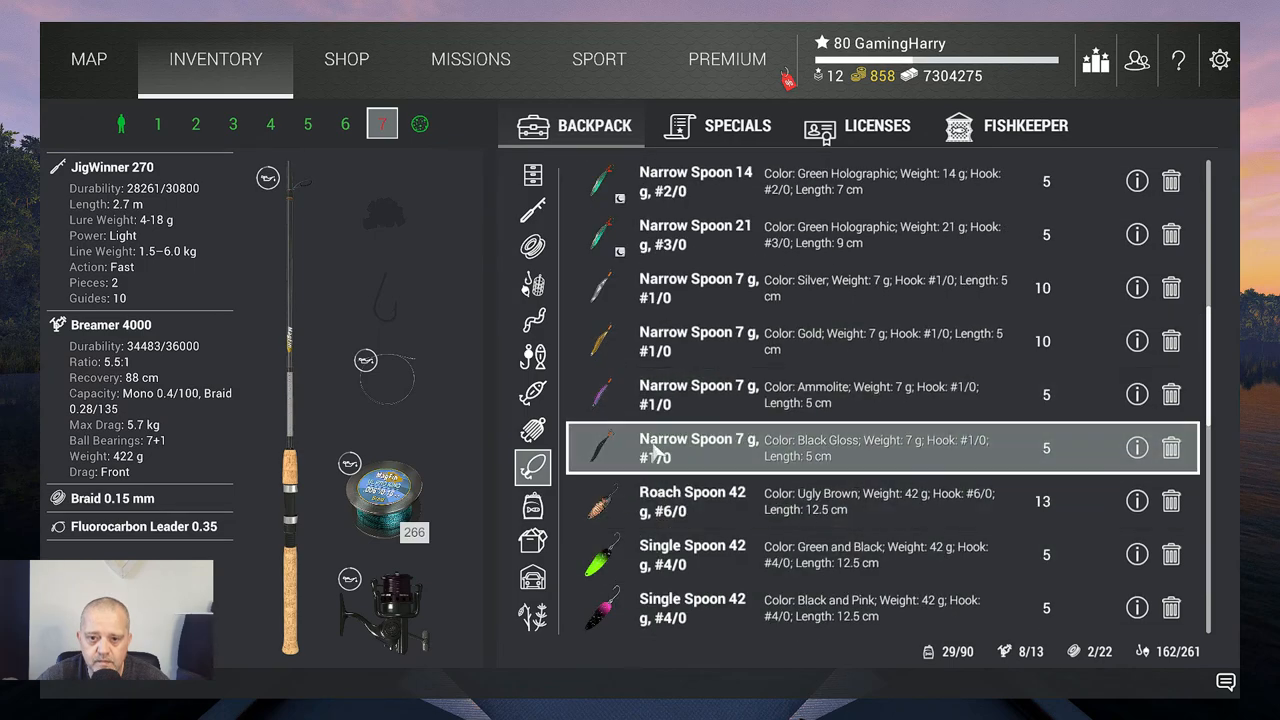
{"action": "mouse_move", "coordinate": [700, 456]}
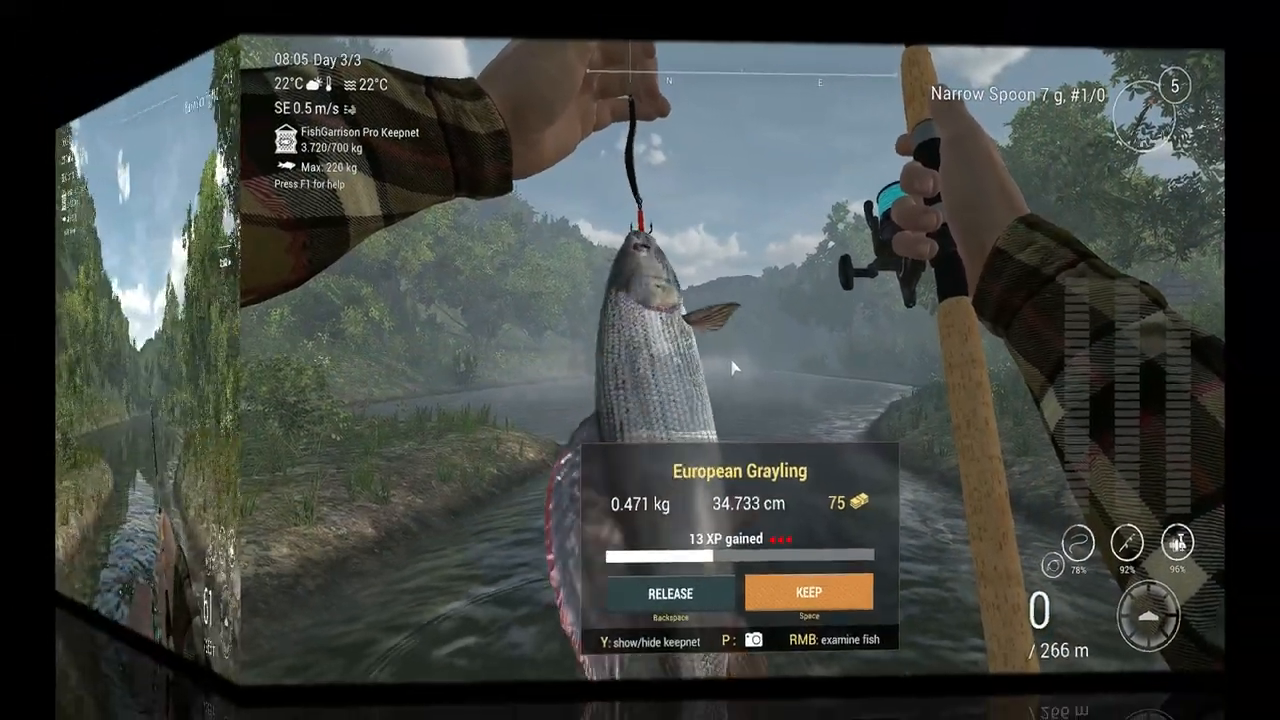
Keep the European Grayling caught on the Narrow Spoon lure
{"action": "left_click", "coordinate": [810, 592]}
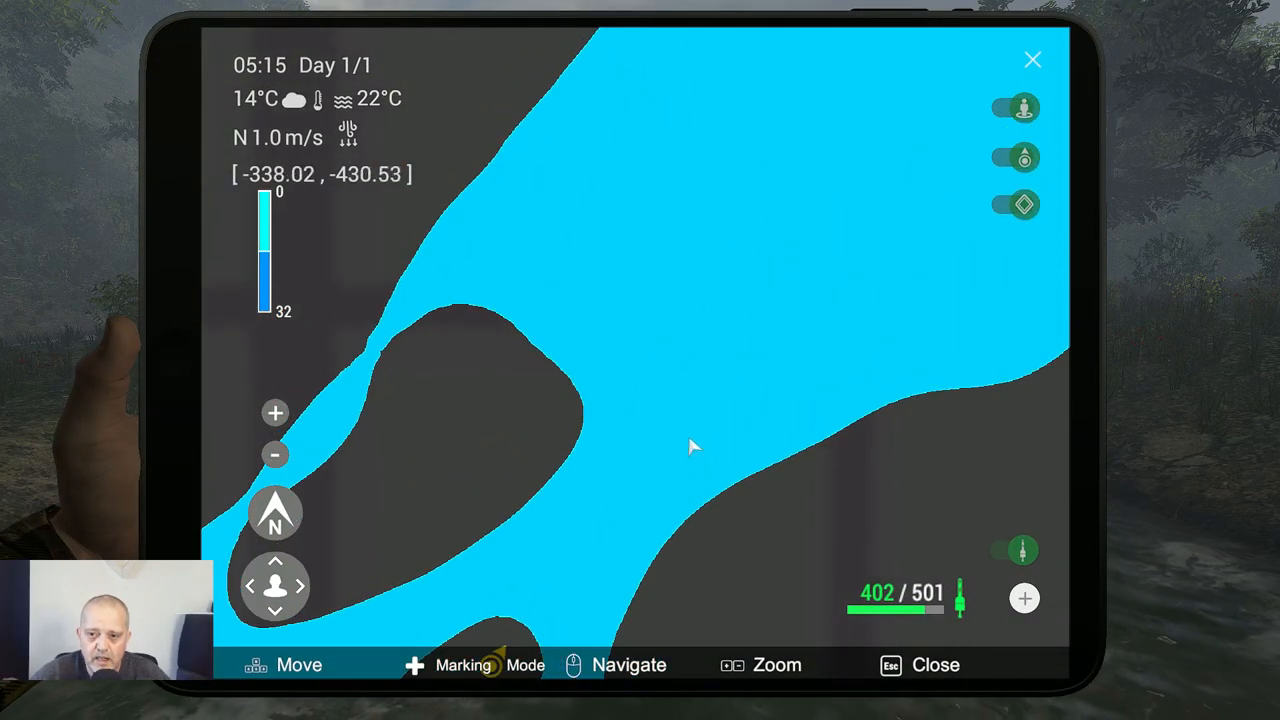
Pan the tablet map to center the two trophy grayling markers
{"action": "left_click_drag", "start_coordinate": [696, 446], "coordinate": [578, 532]}
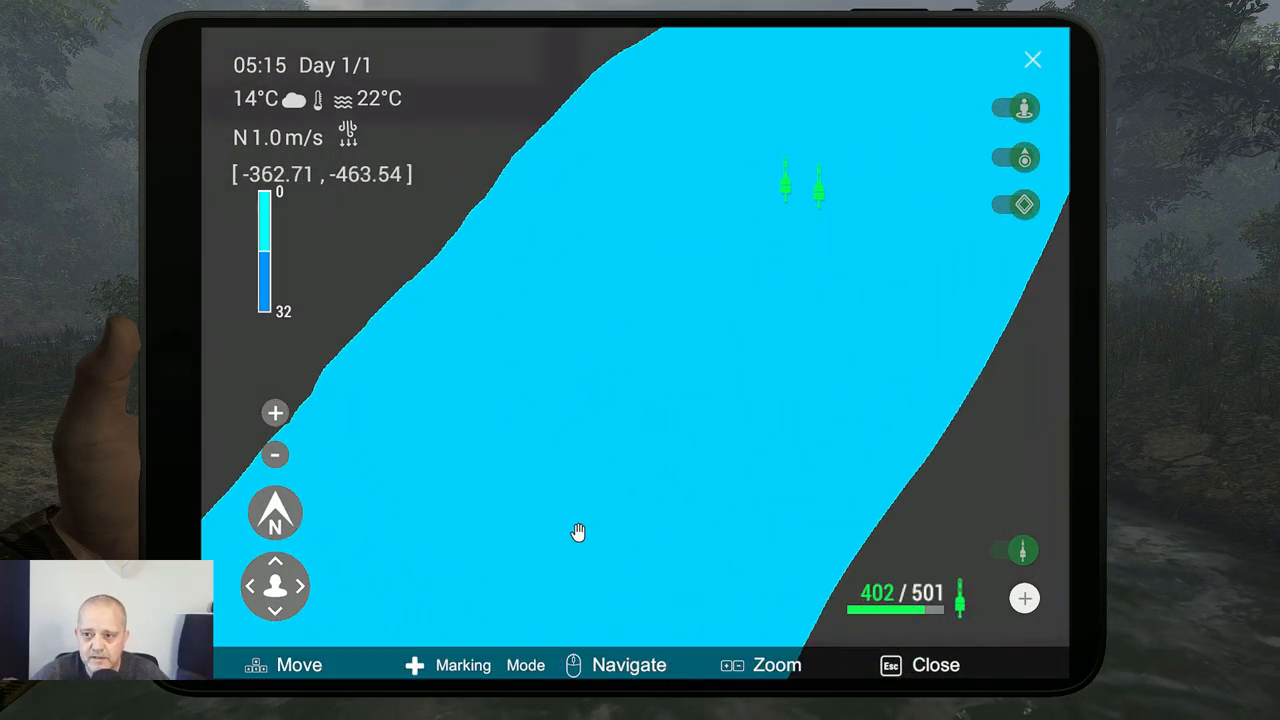
{"action": "left_click_drag", "start_coordinate": [578, 532], "coordinate": [660, 396]}
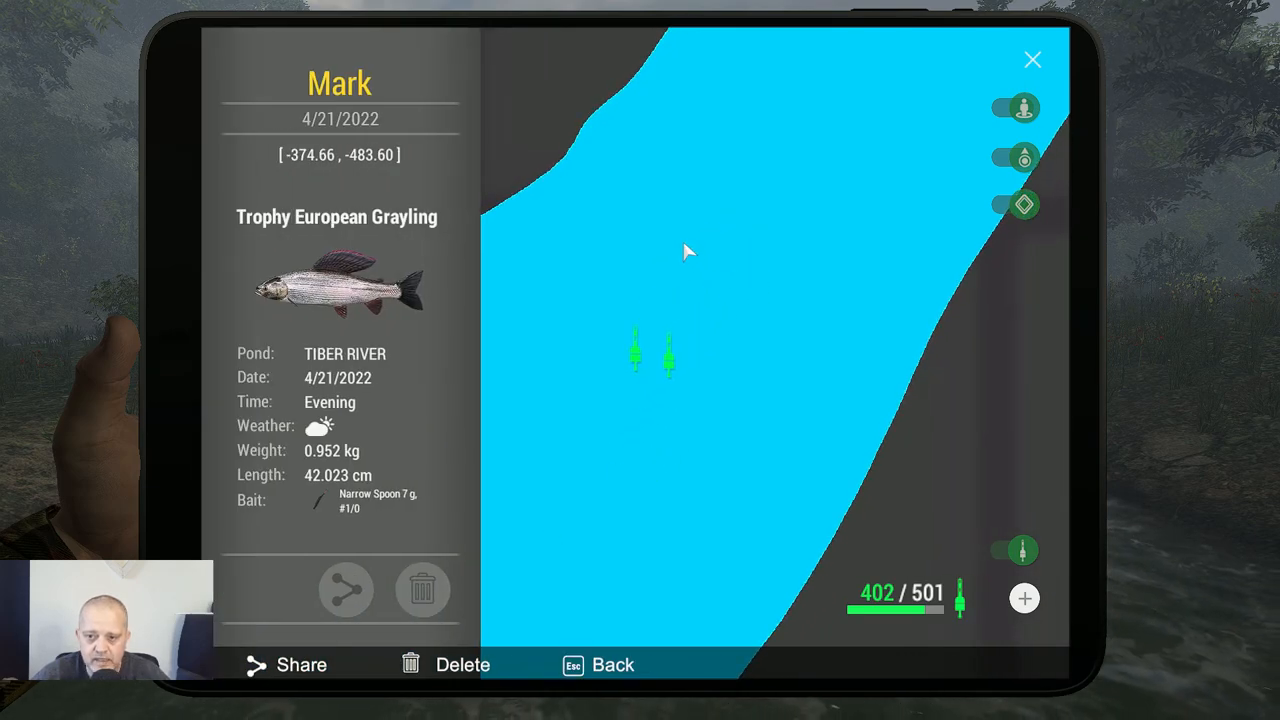
{"action": "mouse_move", "coordinate": [628, 234]}
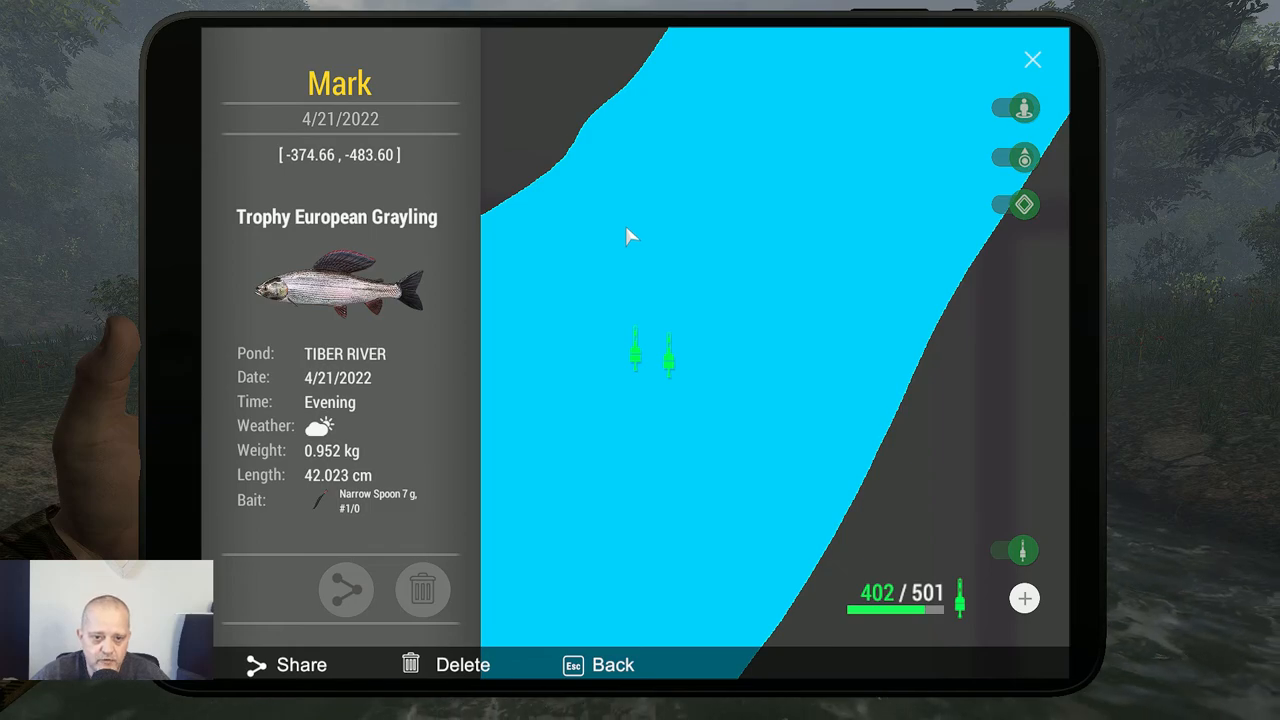
{"action": "mouse_move", "coordinate": [380, 422]}
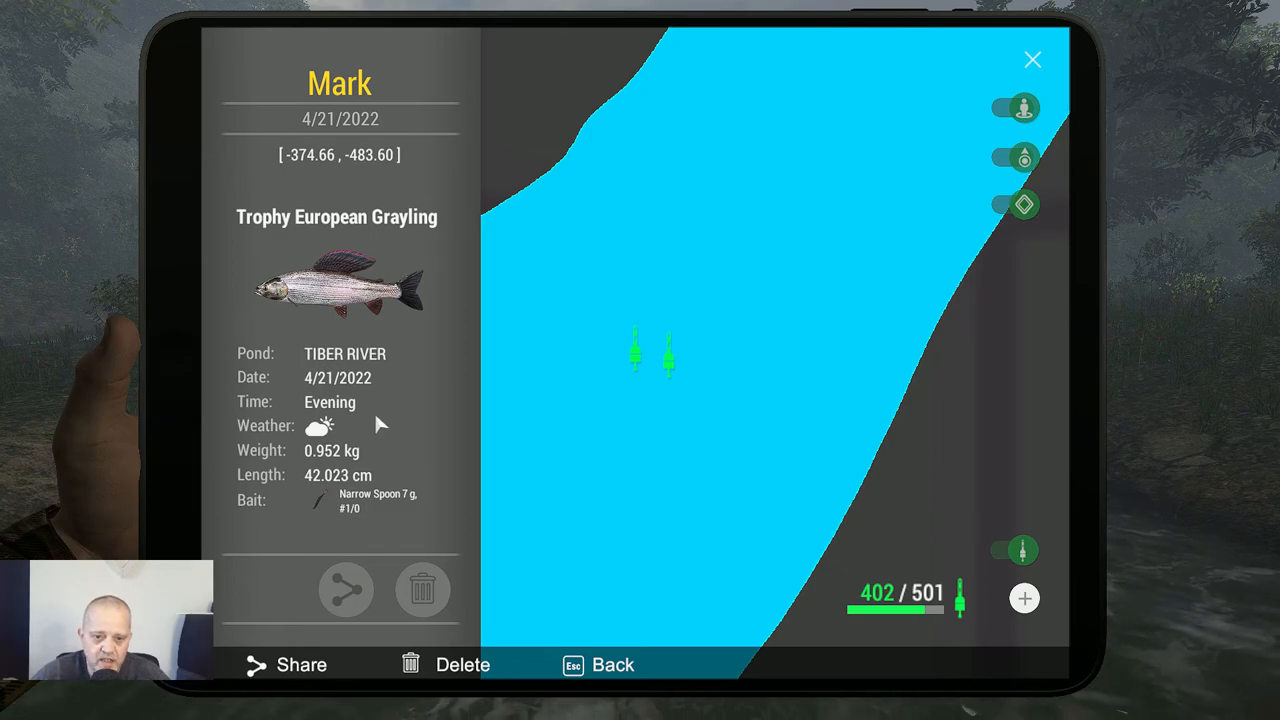
{"action": "mouse_move", "coordinate": [380, 424]}
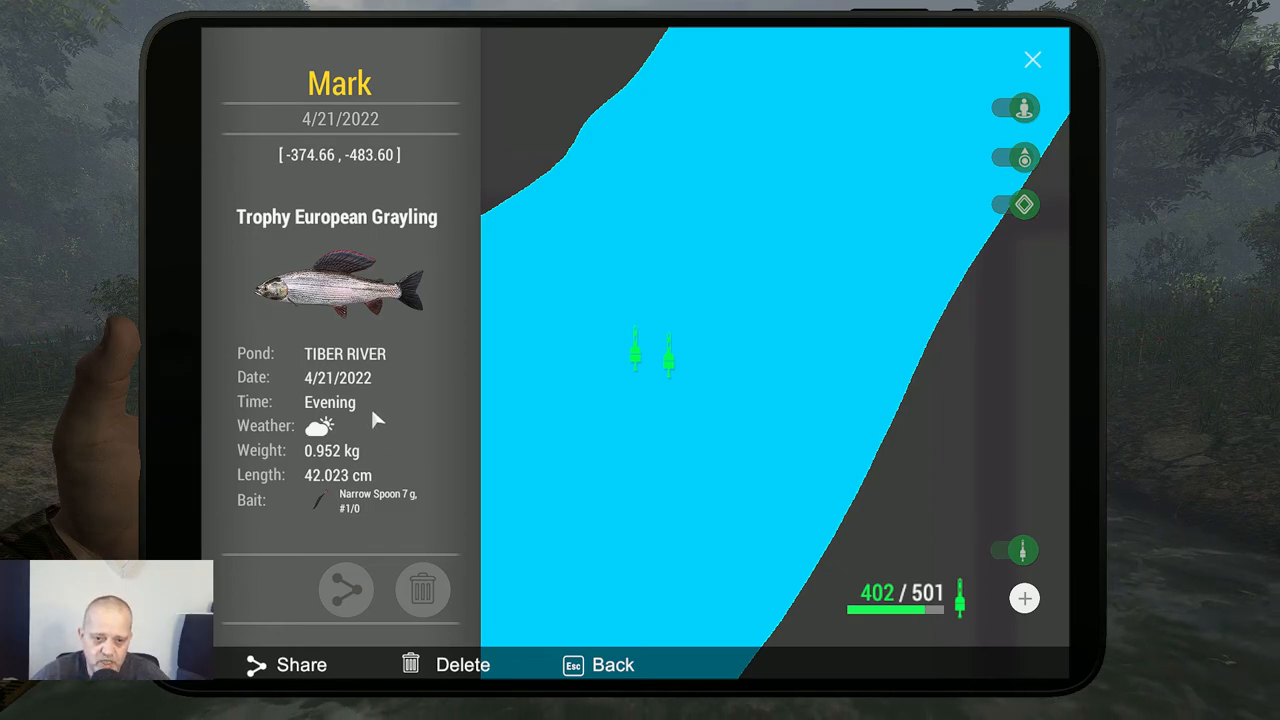
{"action": "mouse_move", "coordinate": [344, 514]}
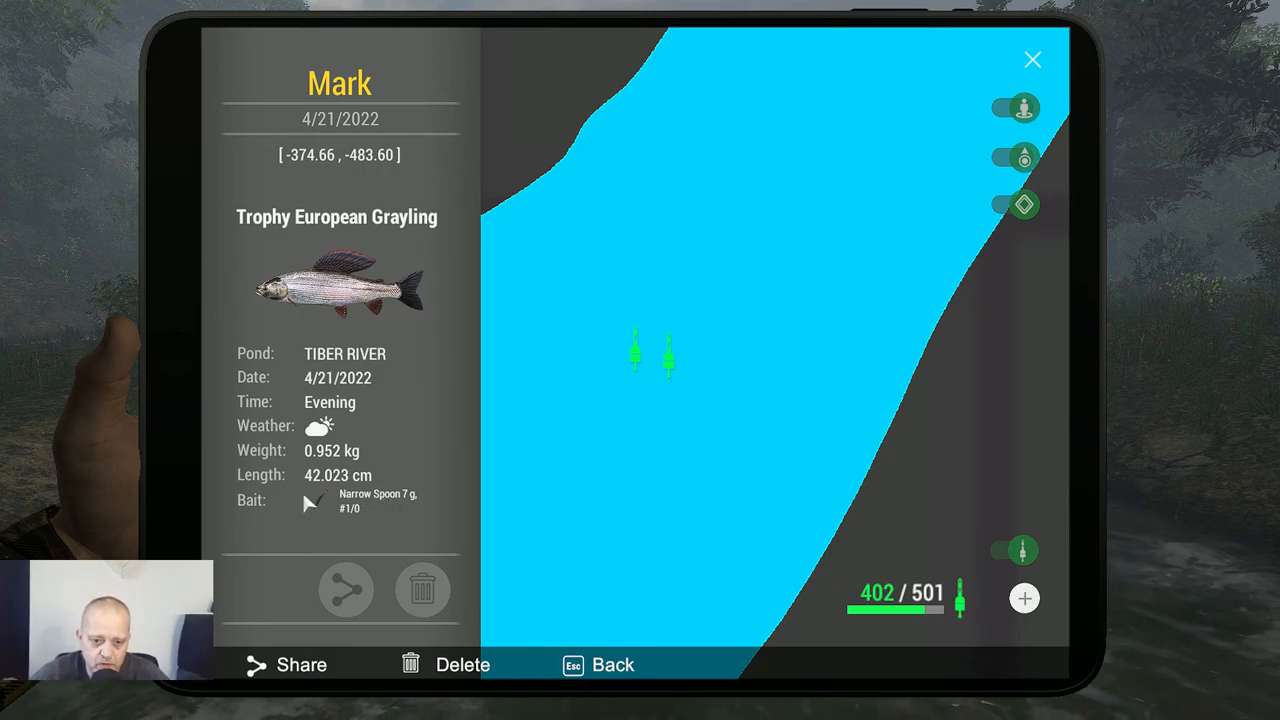
{"action": "mouse_move", "coordinate": [298, 198]}
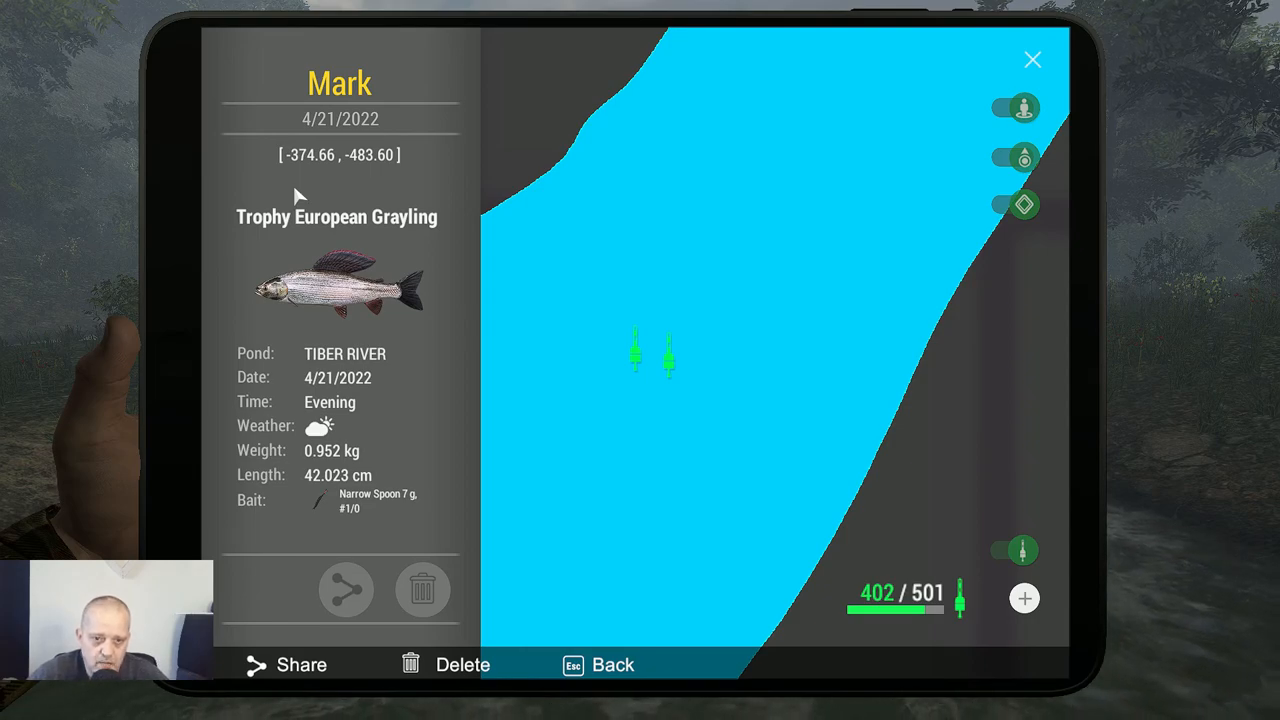
{"action": "mouse_move", "coordinate": [356, 184]}
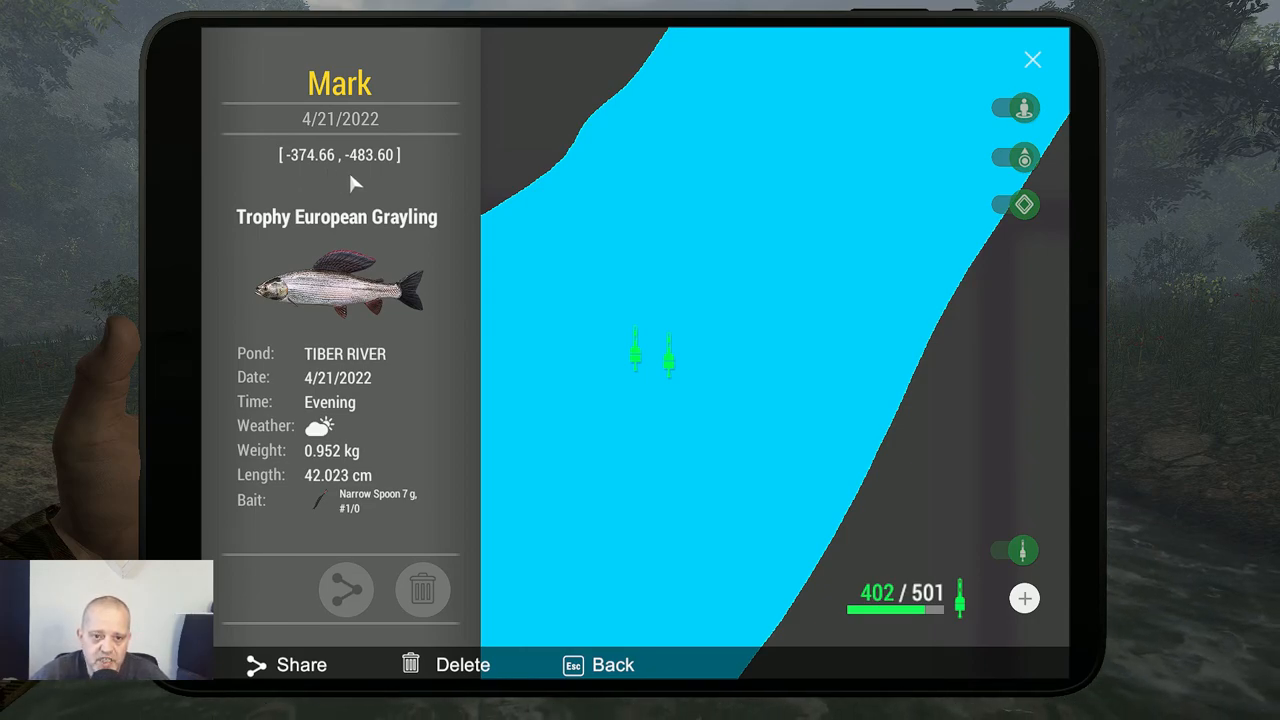
{"action": "mouse_move", "coordinate": [384, 188]}
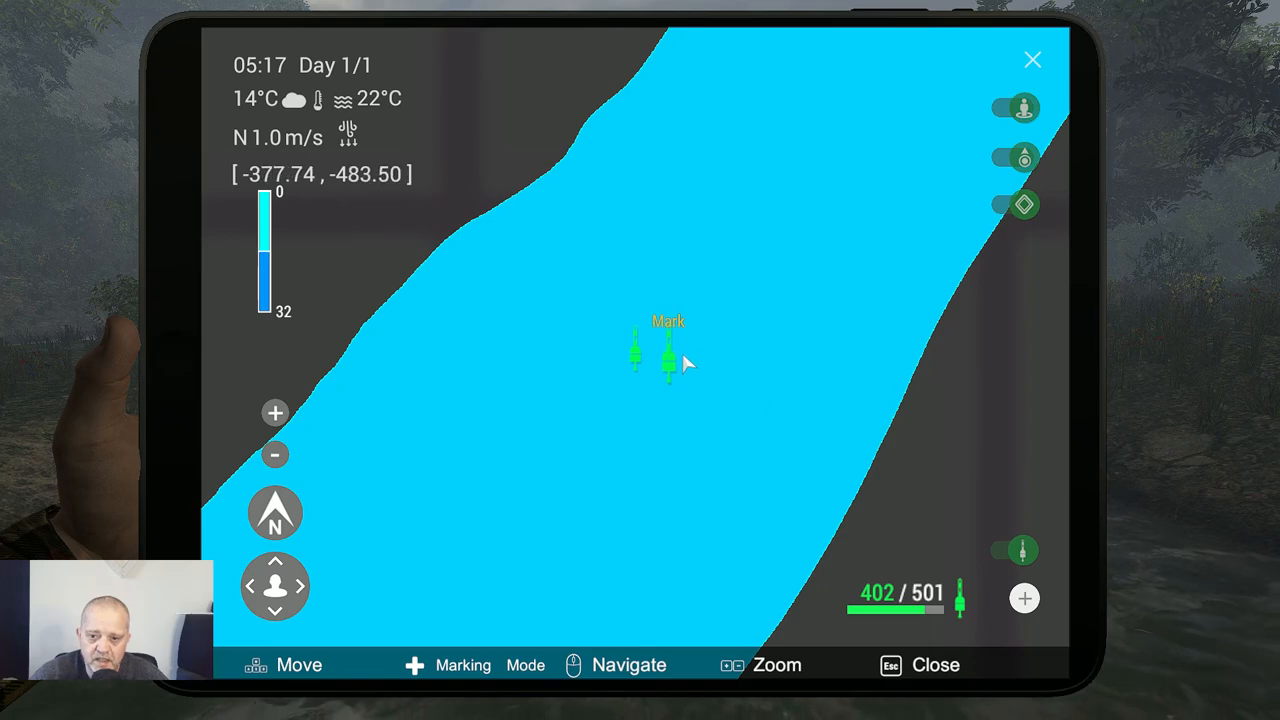
Show the second trophy marker: 1.074 kg European Grayling at -376.76, -483.17
{"action": "left_click", "coordinate": [666, 356]}
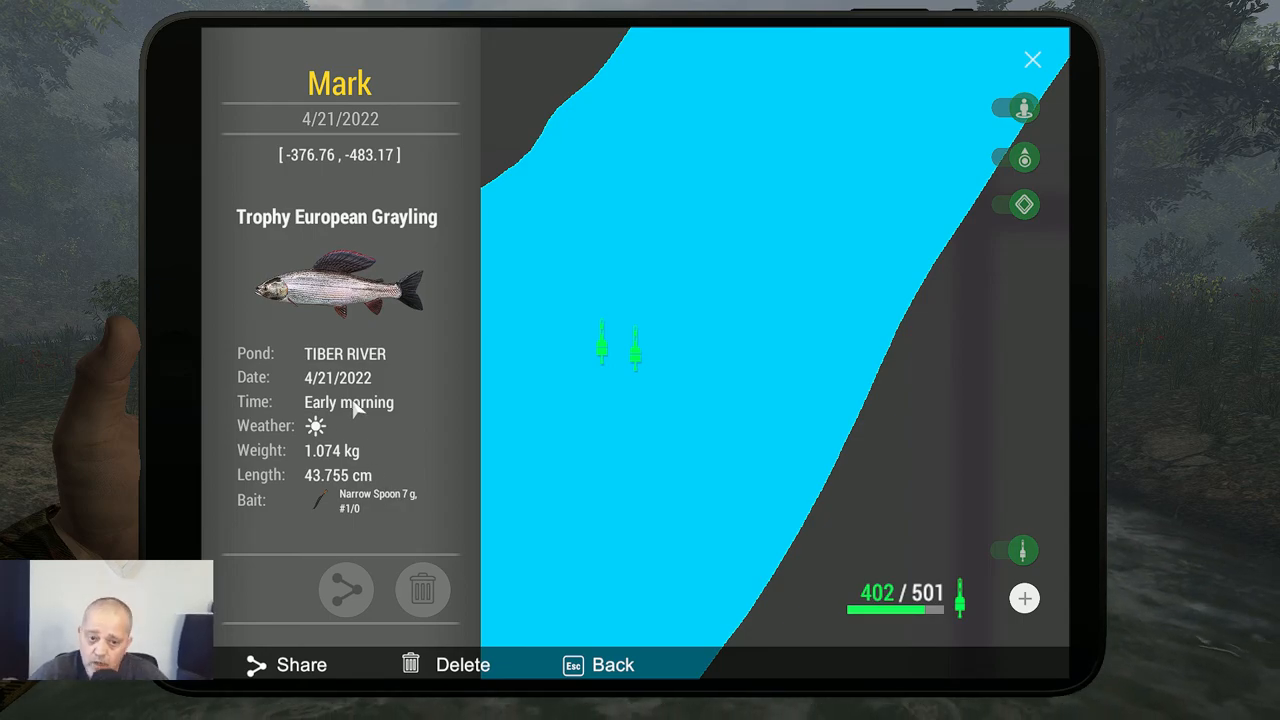
{"action": "mouse_move", "coordinate": [308, 178]}
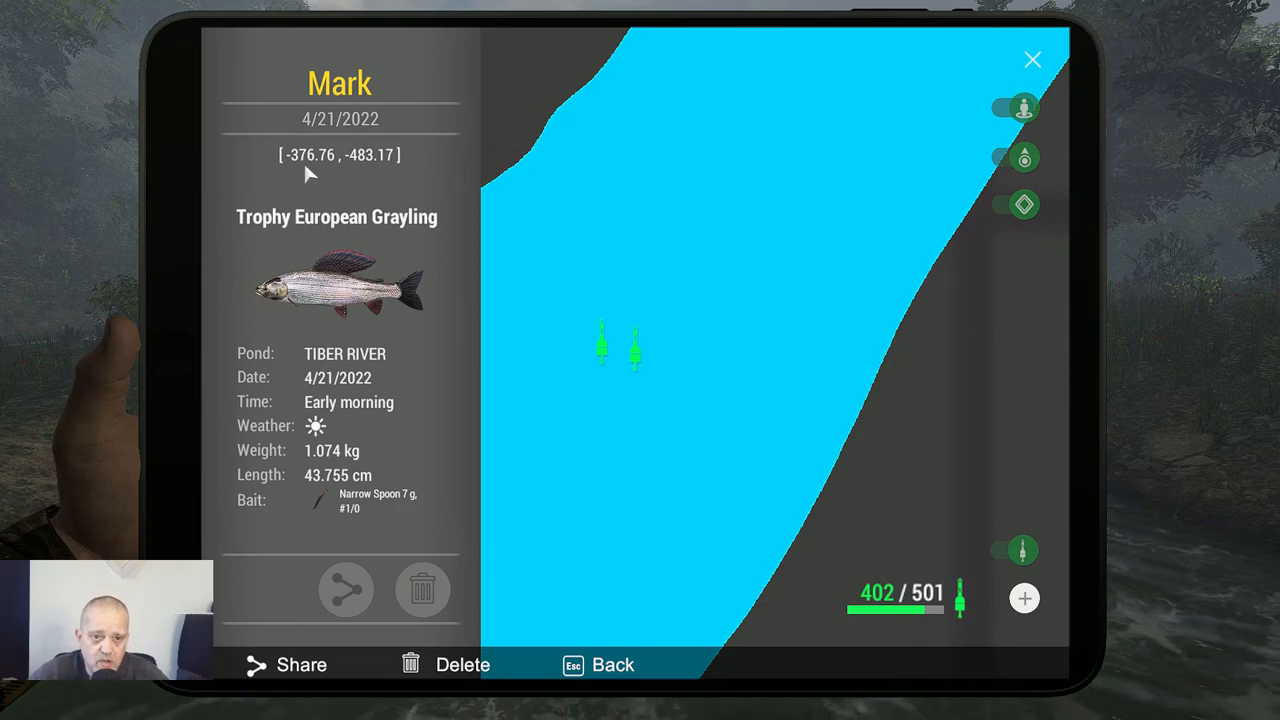
{"action": "mouse_move", "coordinate": [348, 176]}
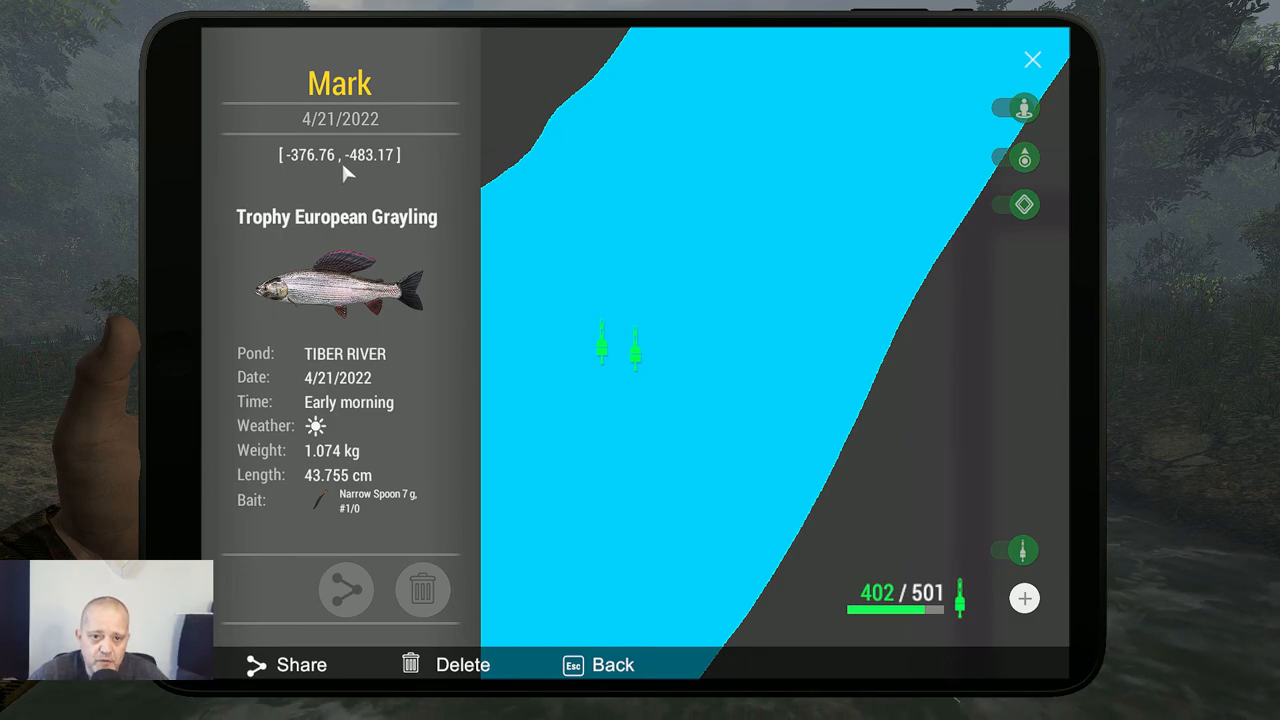
{"action": "mouse_move", "coordinate": [660, 164]}
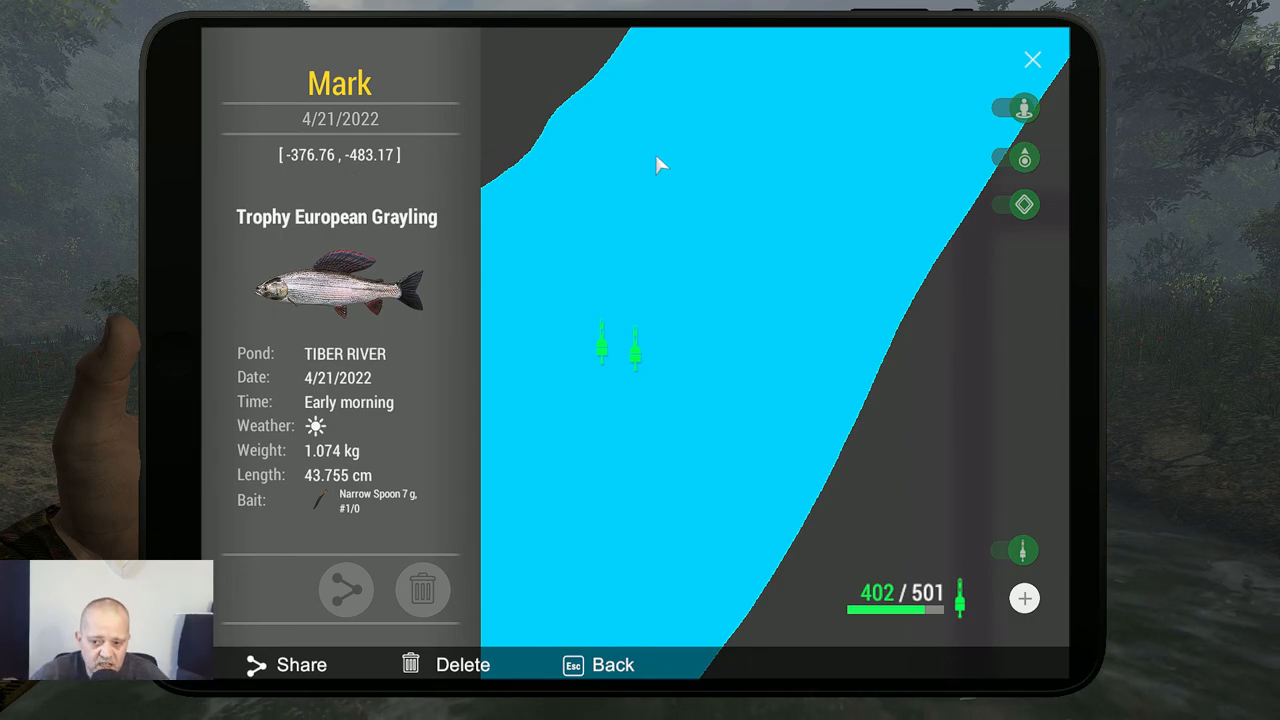
{"action": "mouse_move", "coordinate": [686, 180]}
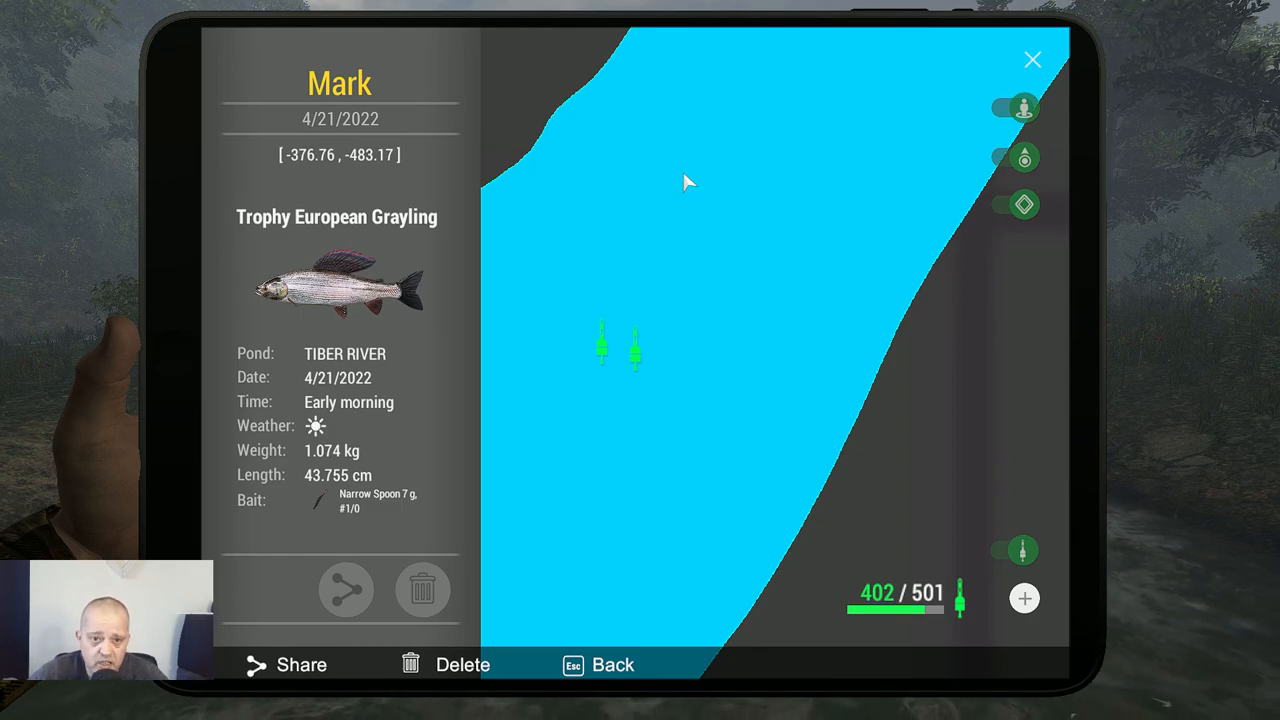
{"action": "mouse_move", "coordinate": [688, 200]}
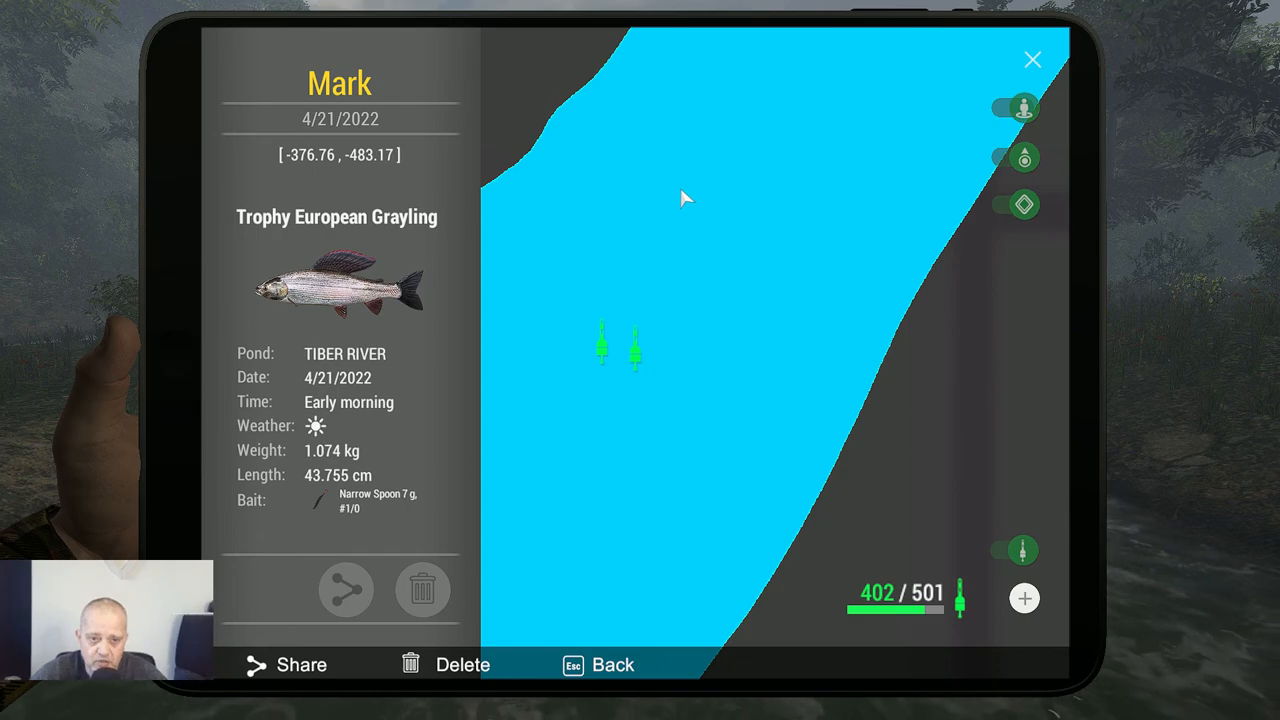
{"action": "mouse_move", "coordinate": [688, 190]}
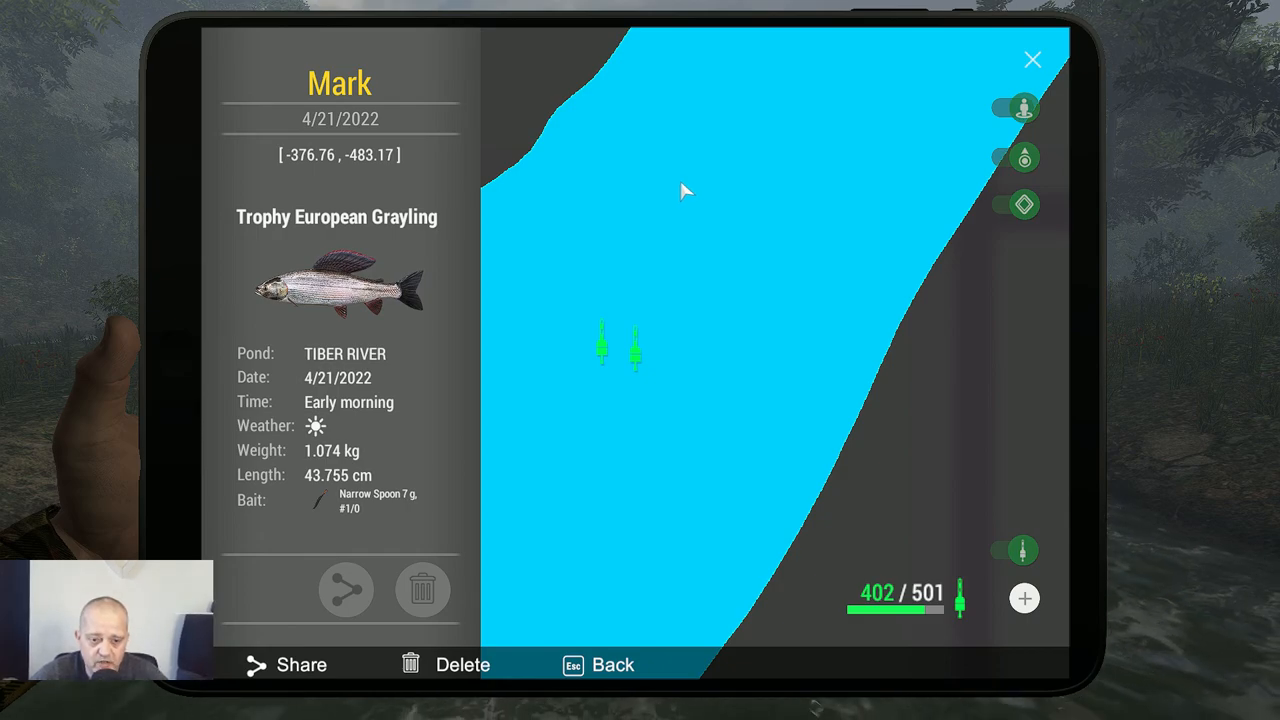